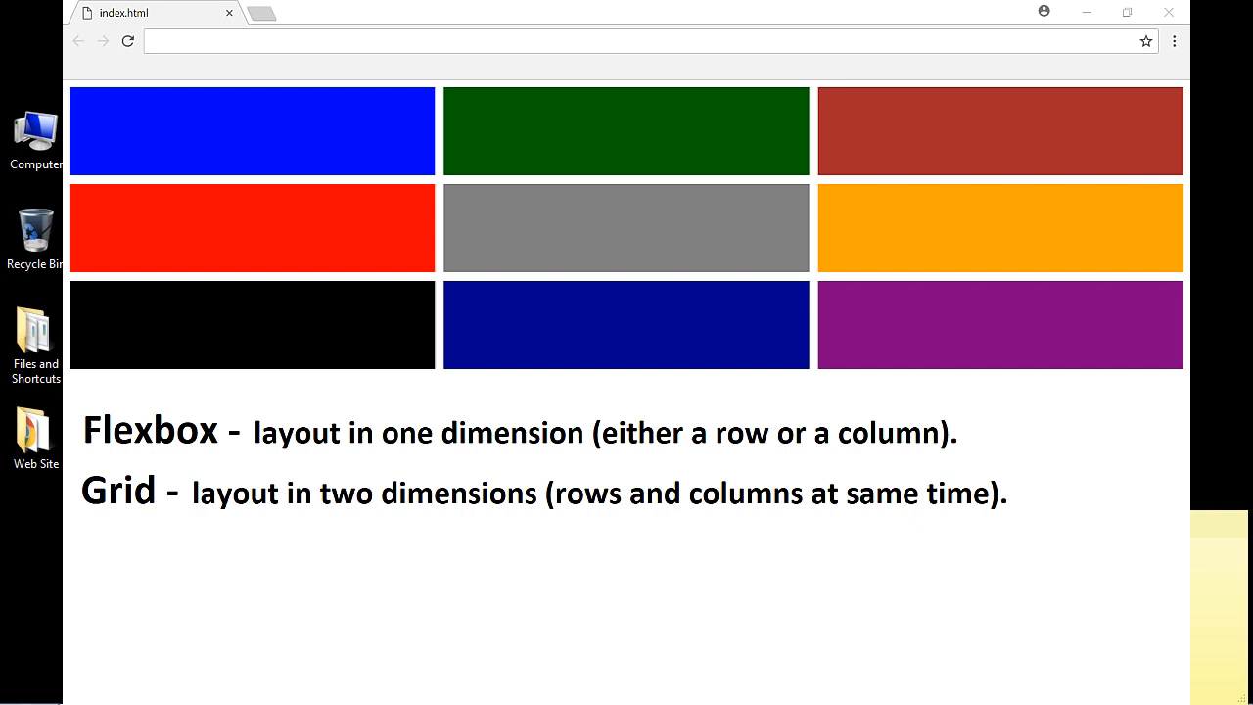
# Close the Chrome window showing the nine-box grid and Flexbox/Grid notes
pyautogui.moveTo(93, 136); pyautogui.dragTo(1067, 137)
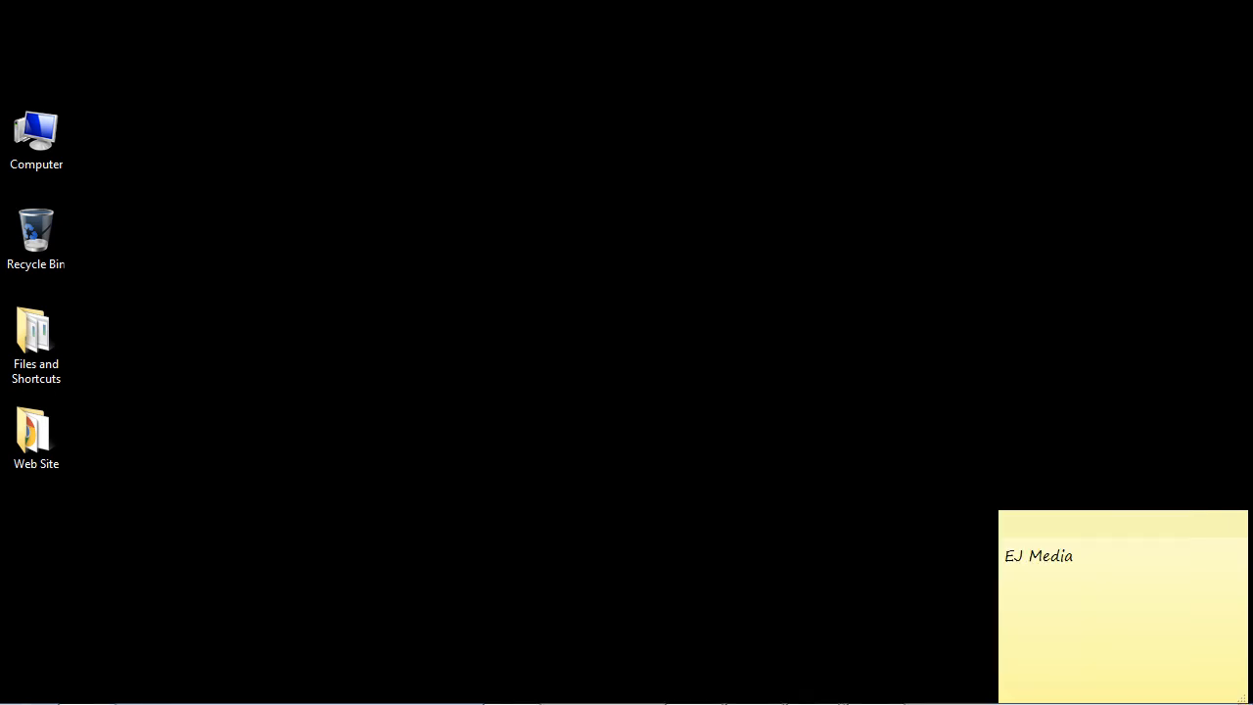
# Open the Web Site desktop folder and select the index and stylesheet files
pyautogui.doubleClick(36, 431)
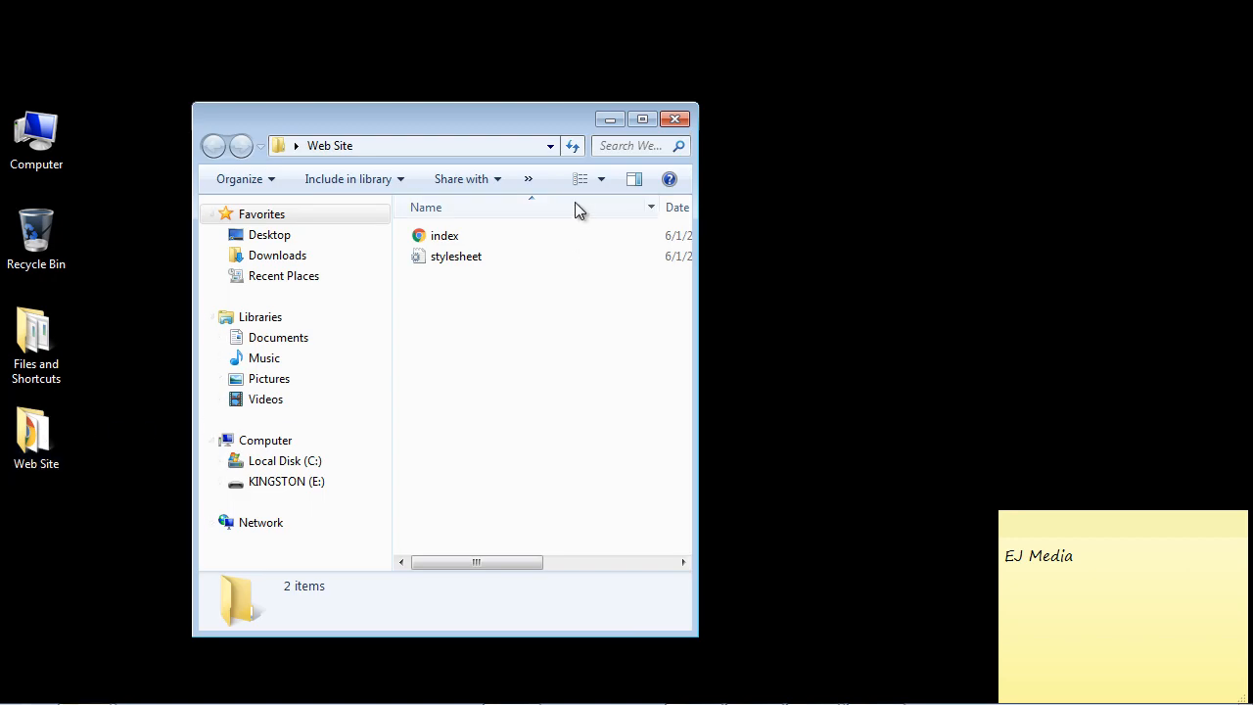
pyautogui.click(445, 235)
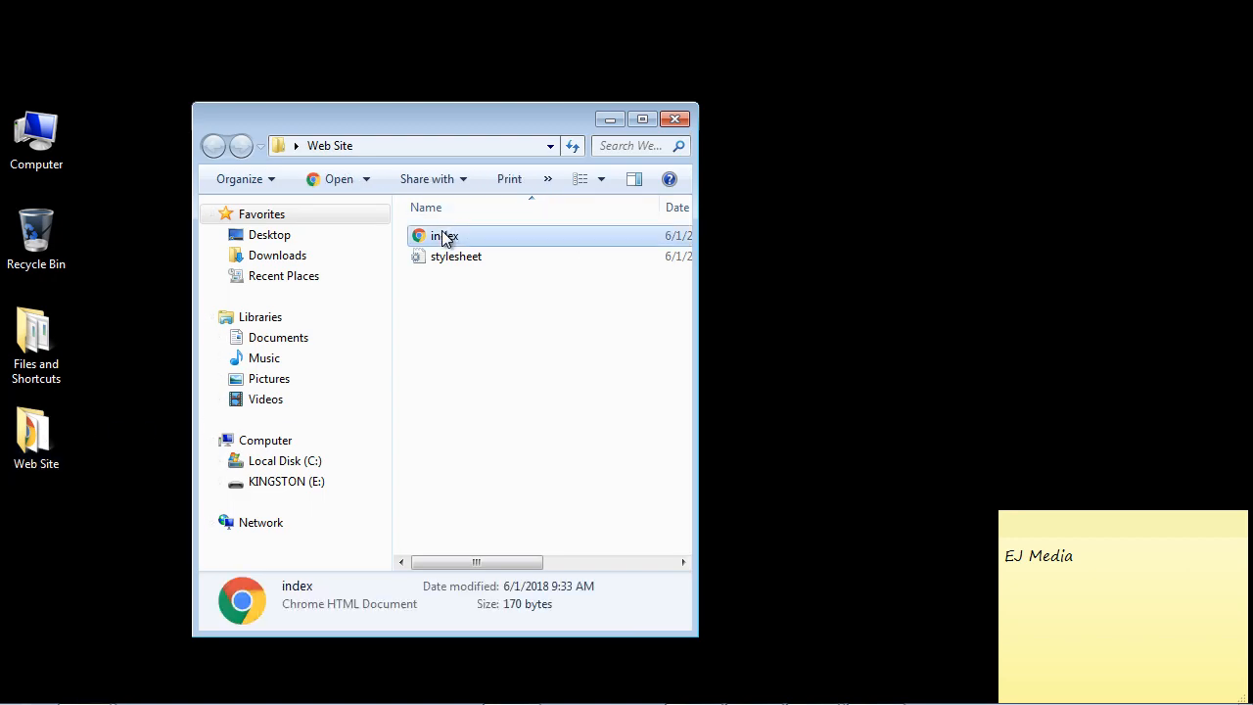
pyautogui.click(454, 255)
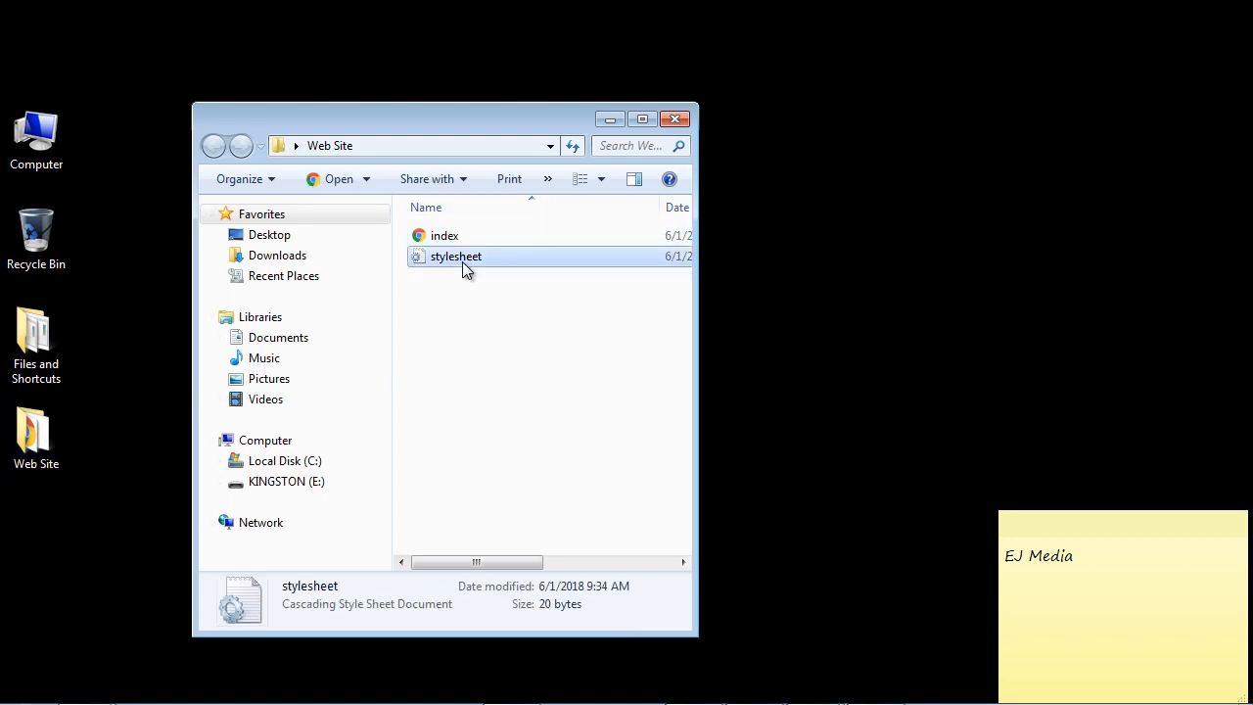
pyautogui.moveTo(590, 272)
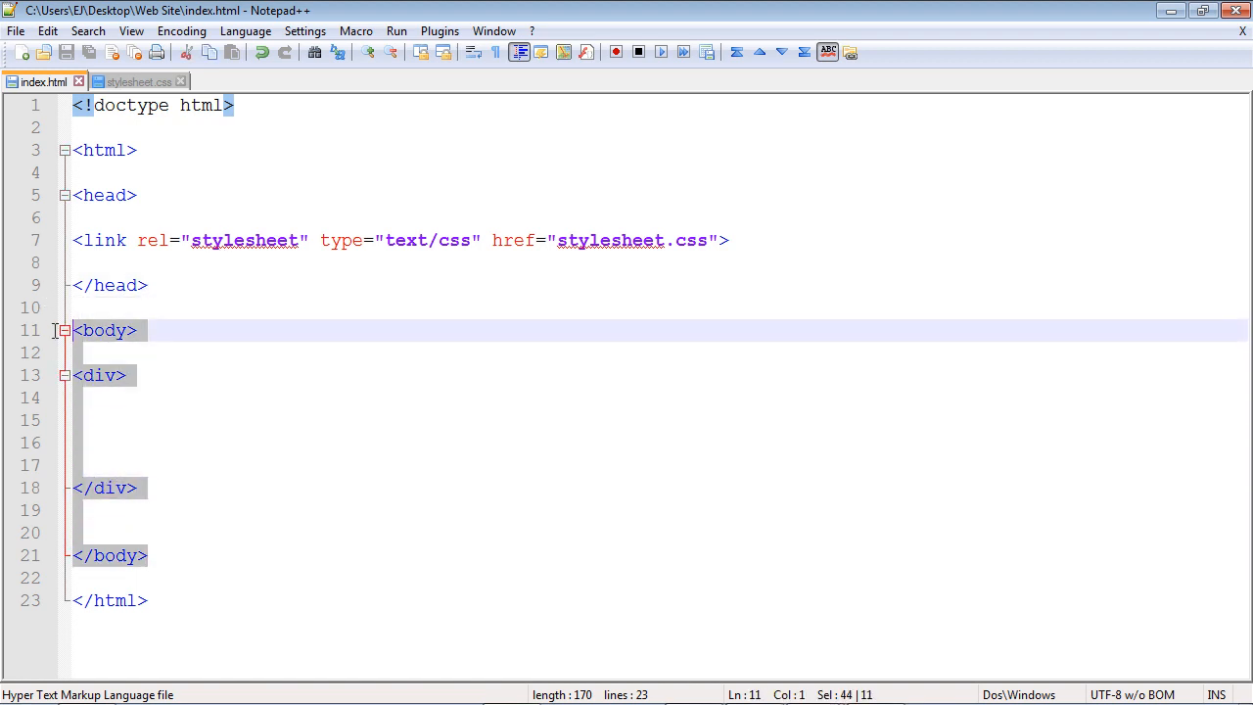
# Add class="flexcontainer" to the body's div, fixing the 'flexcontainter' typo
pyautogui.write('class')
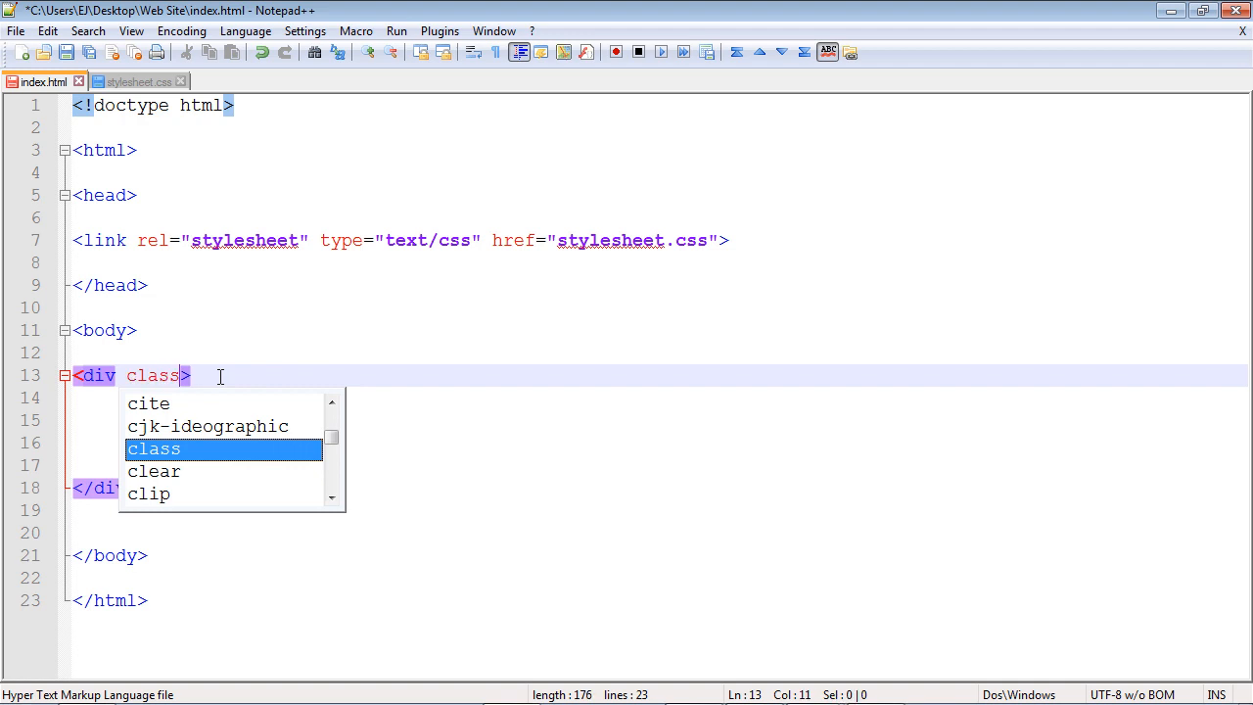
pyautogui.write('="f"')
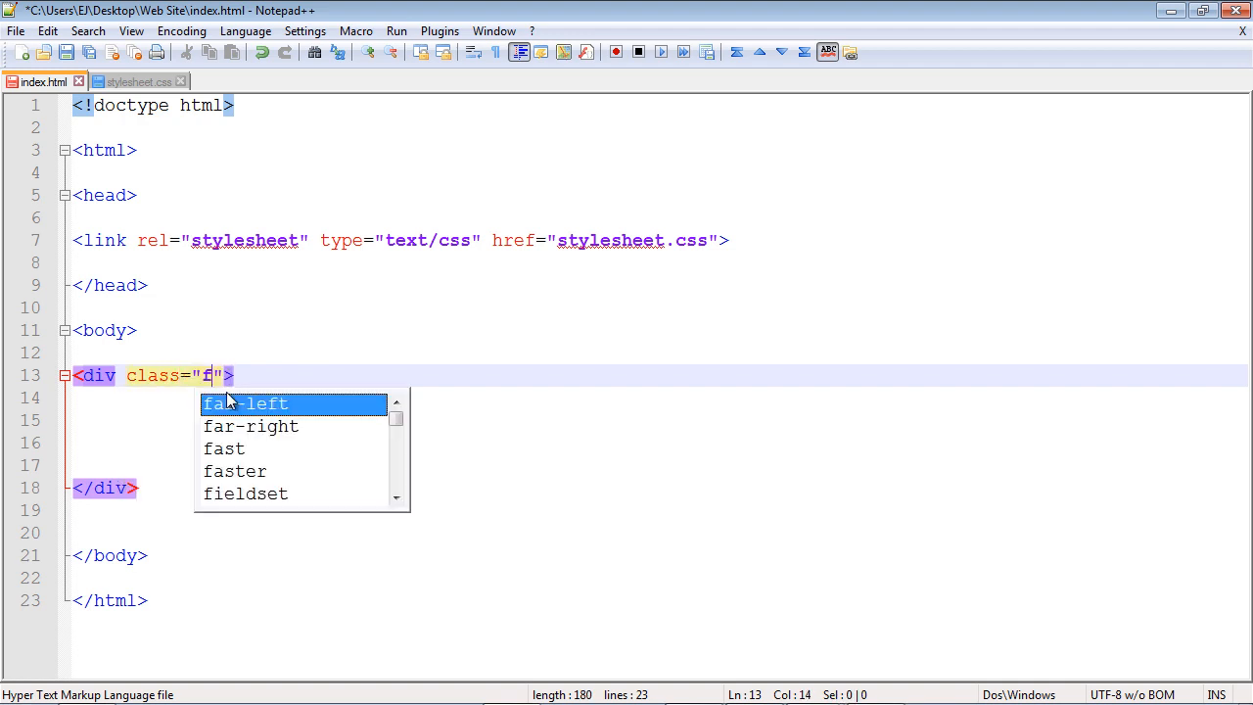
pyautogui.write('lexcontainter')
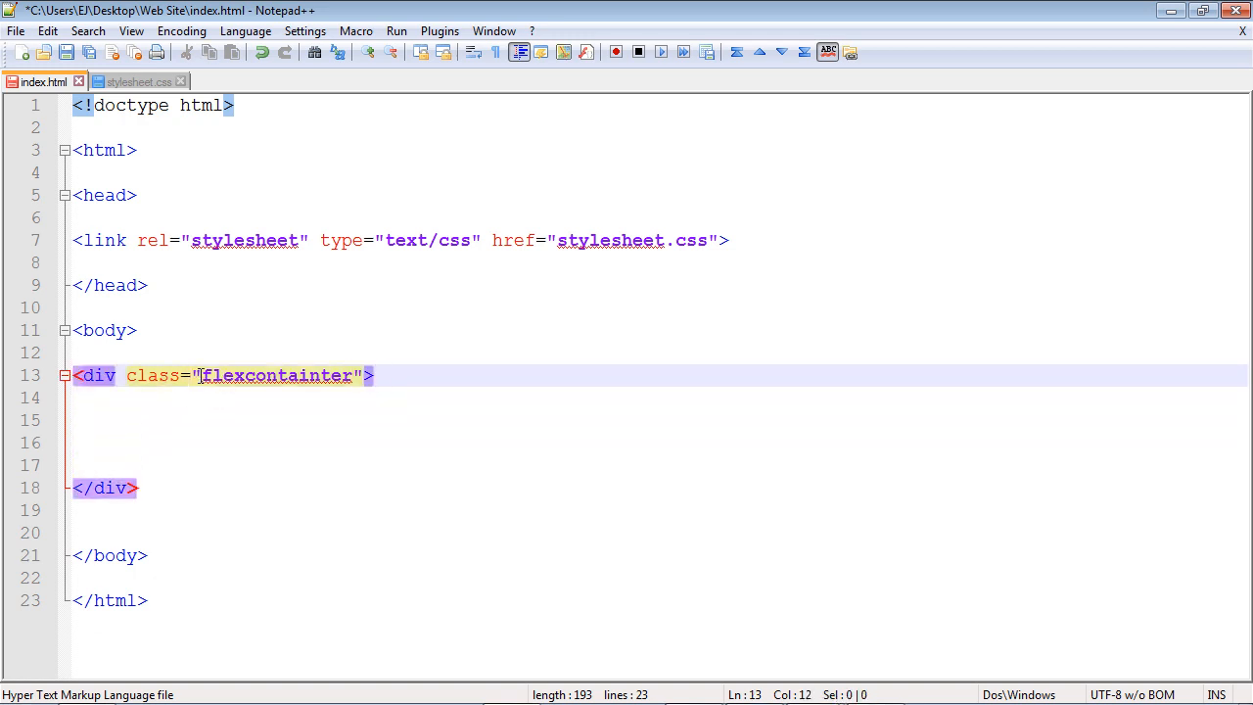
pyautogui.doubleClick(279, 375)
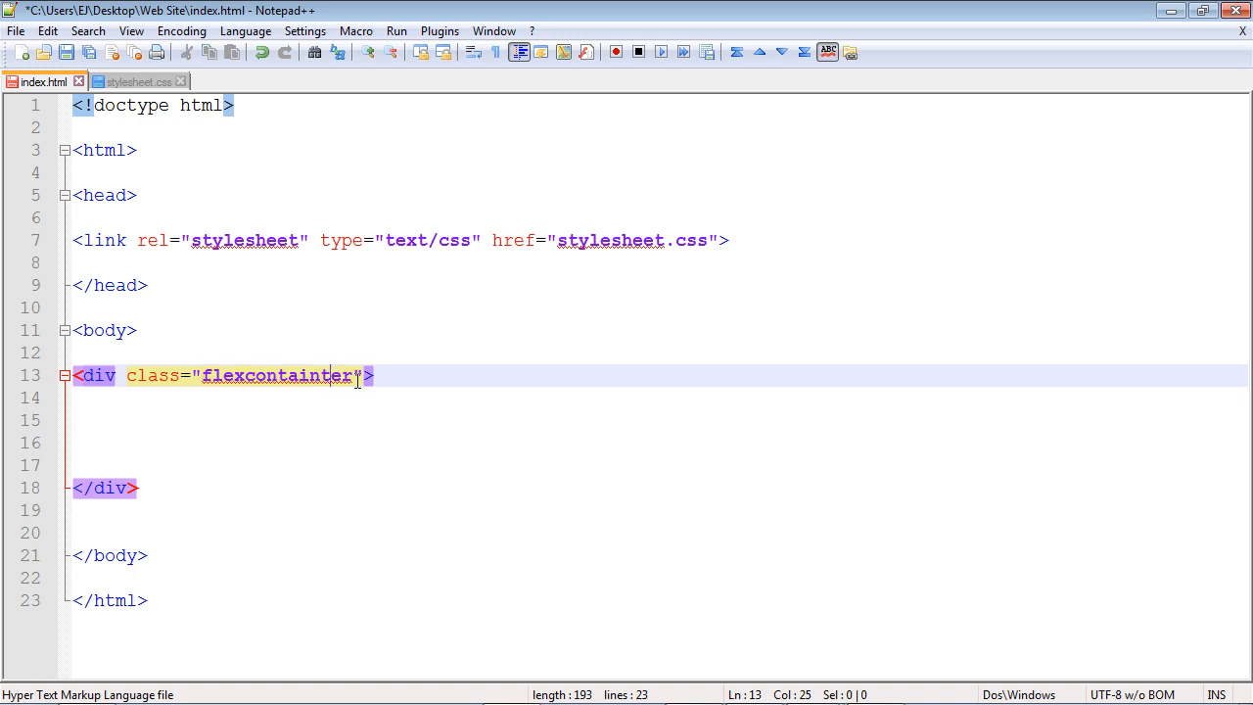
pyautogui.press('BackSpace')
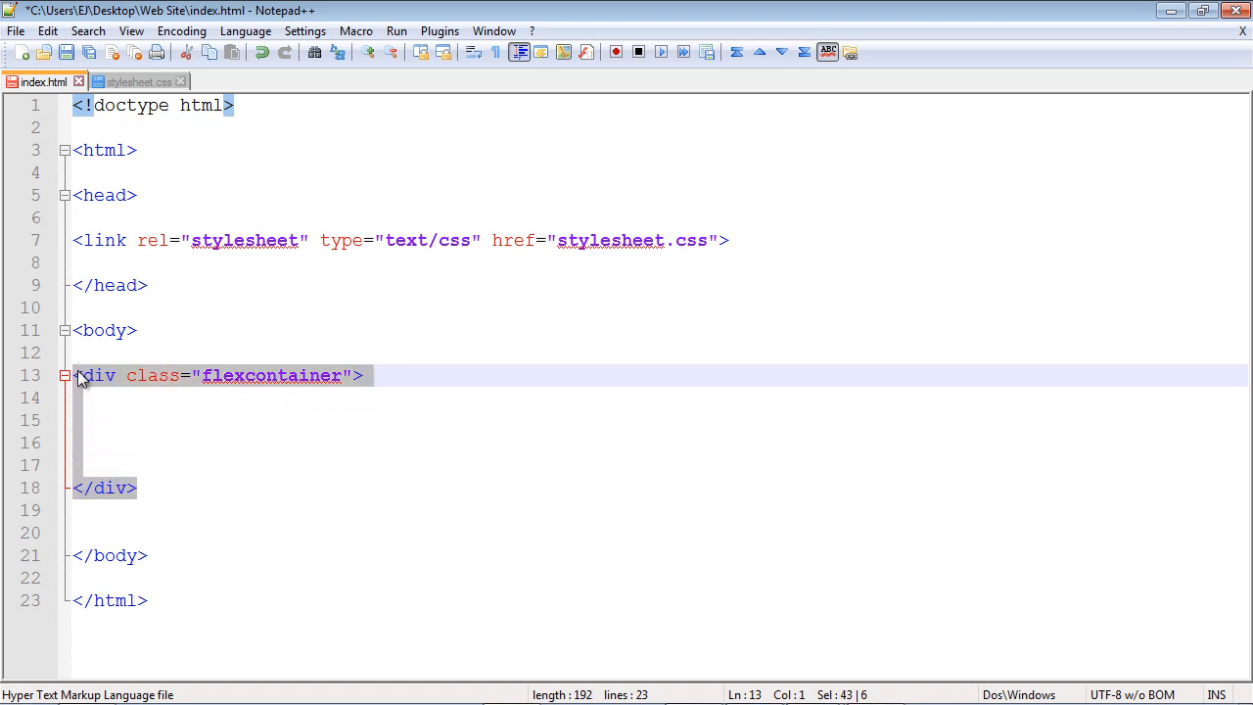
pyautogui.moveTo(235, 375)
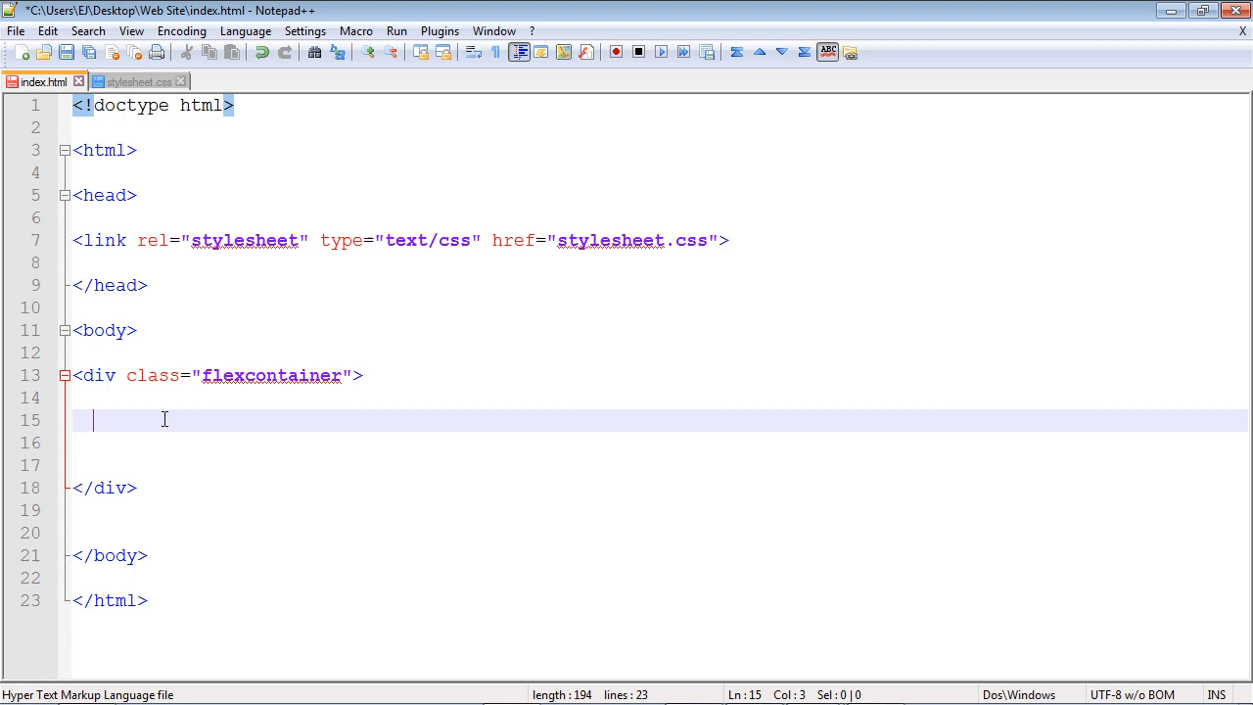
# Insert child divs box1 to box4 labelled 'Box 1' to 'Box 4' and save index.html
pyautogui.write('<div')
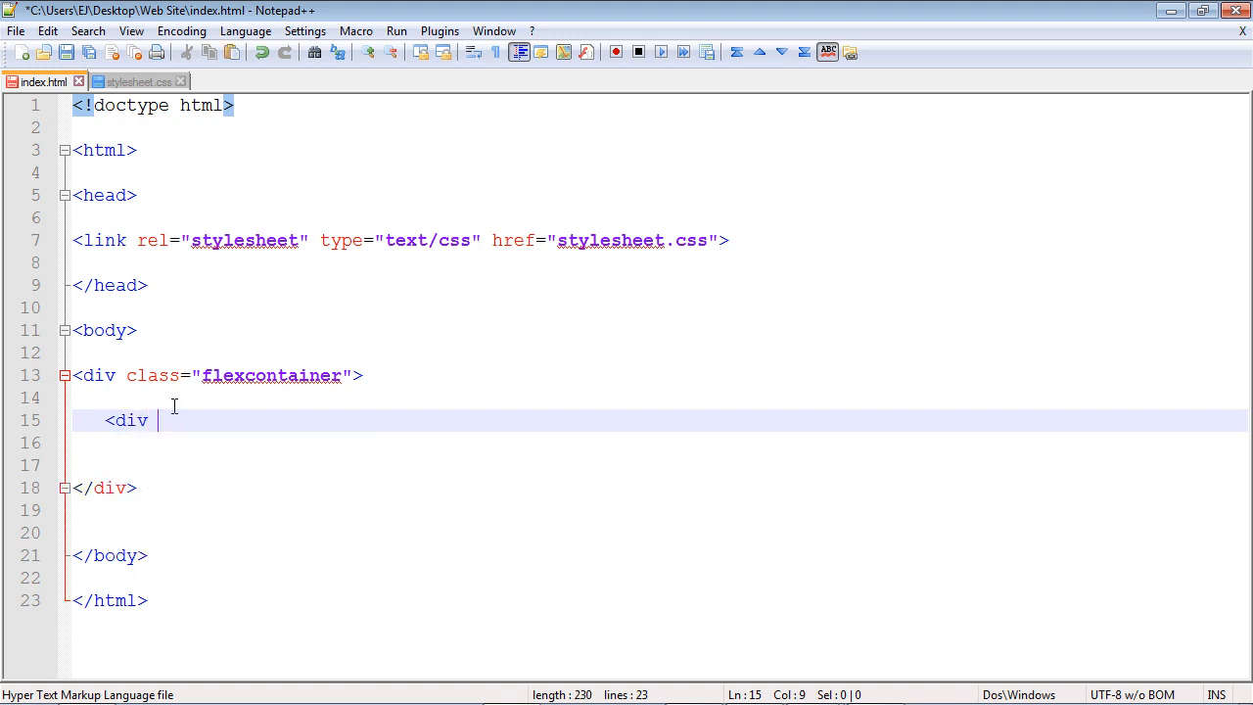
pyautogui.write('class=')
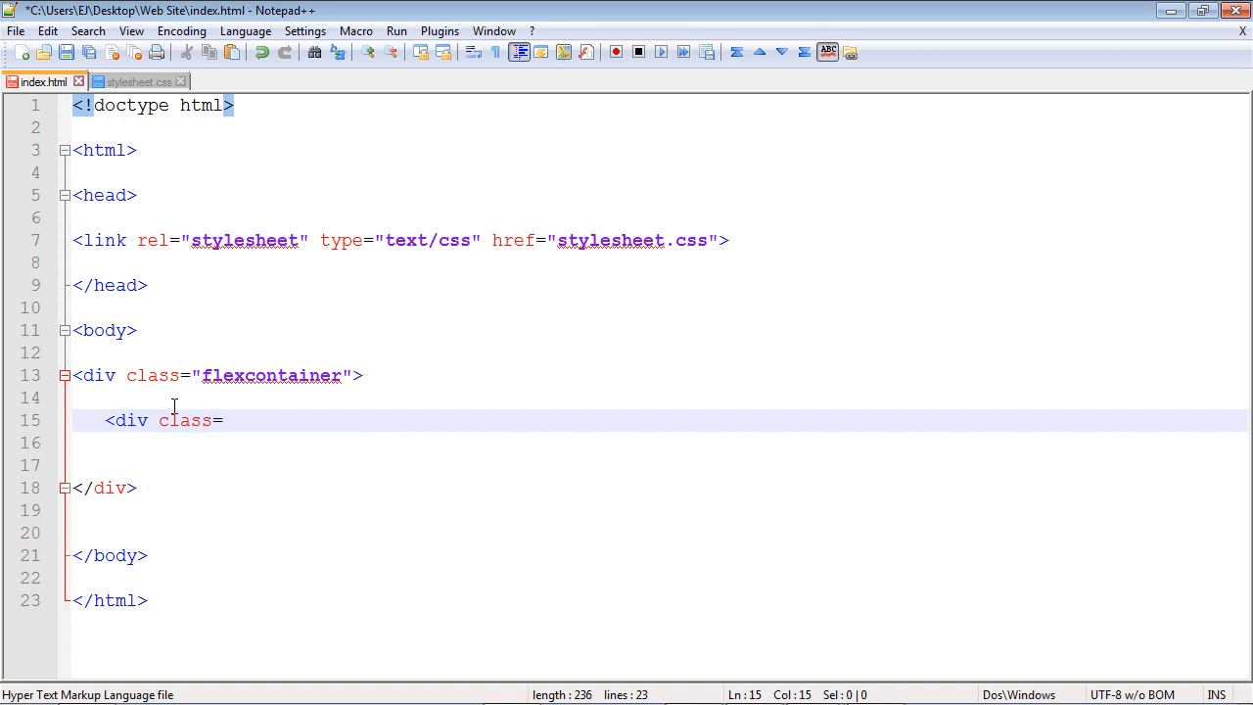
pyautogui.write('""')
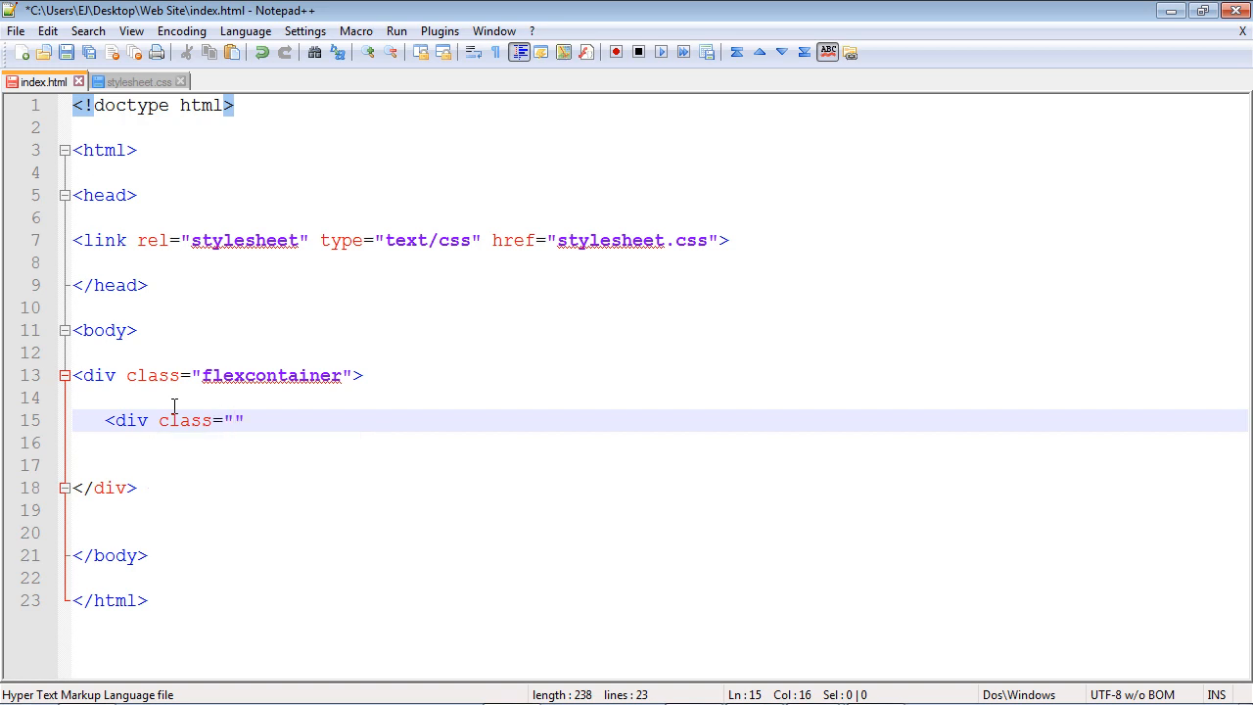
pyautogui.write('box1">B')
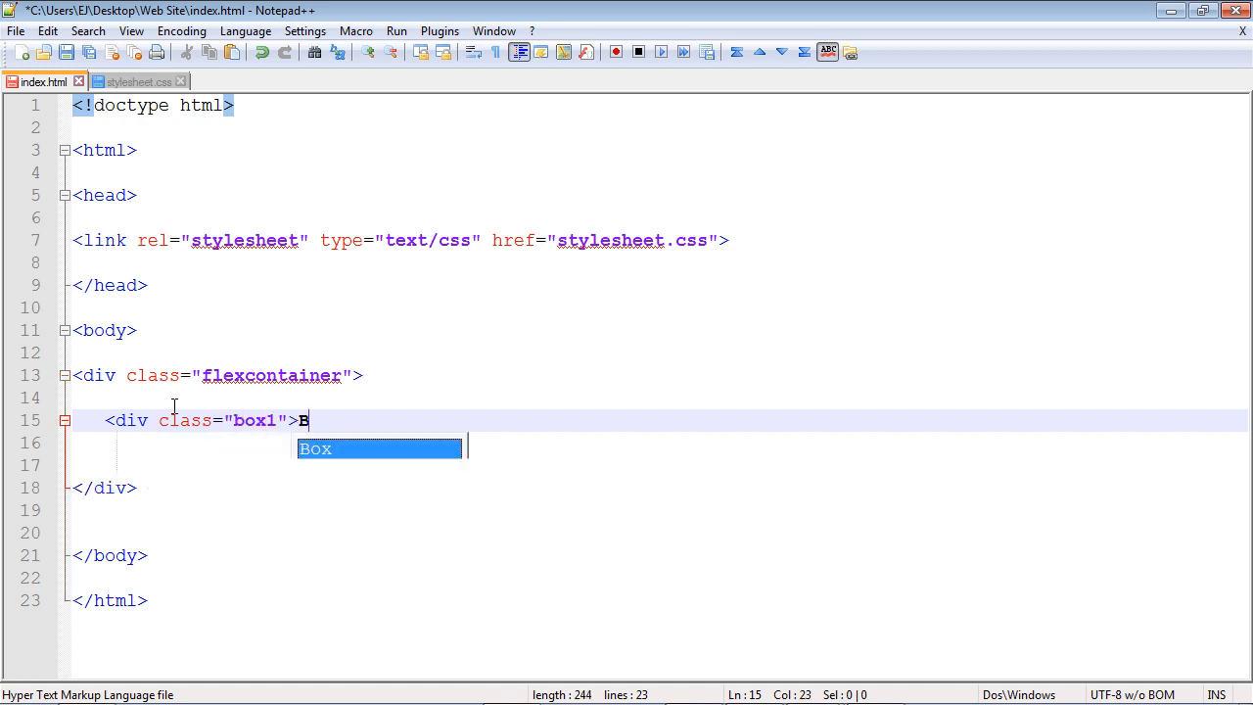
pyautogui.write('ox')
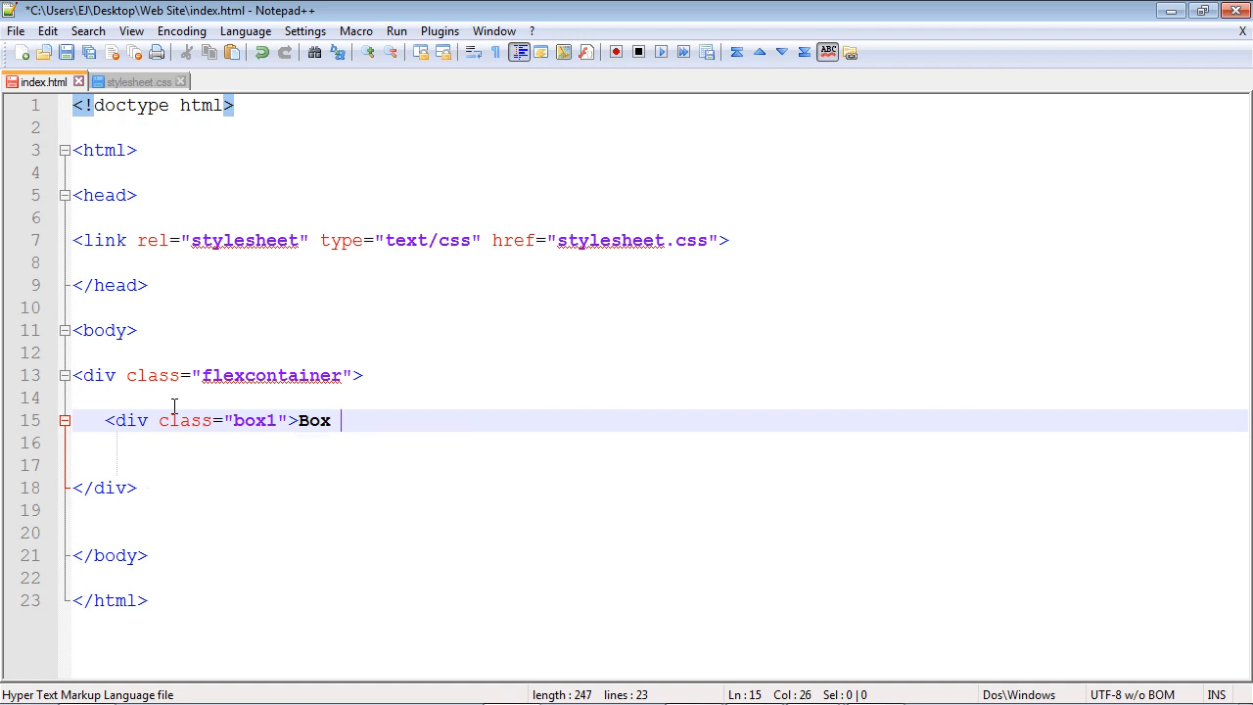
pyautogui.write('1')
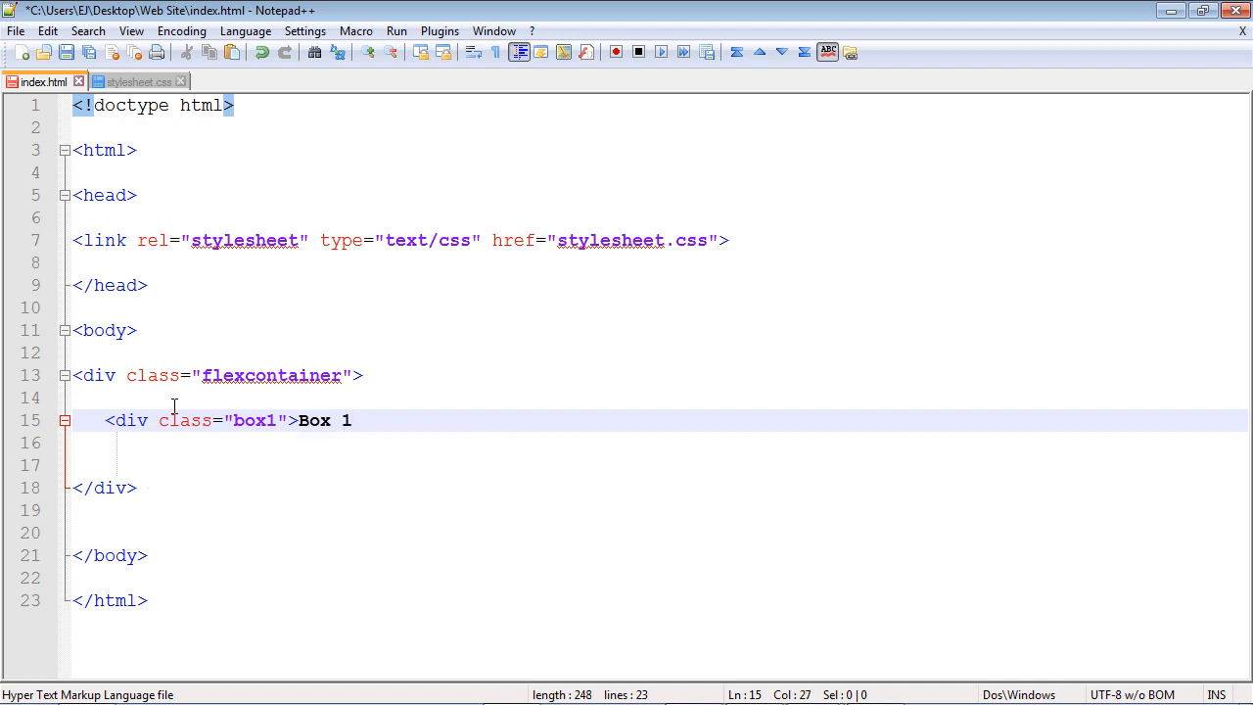
pyautogui.write('</div>')
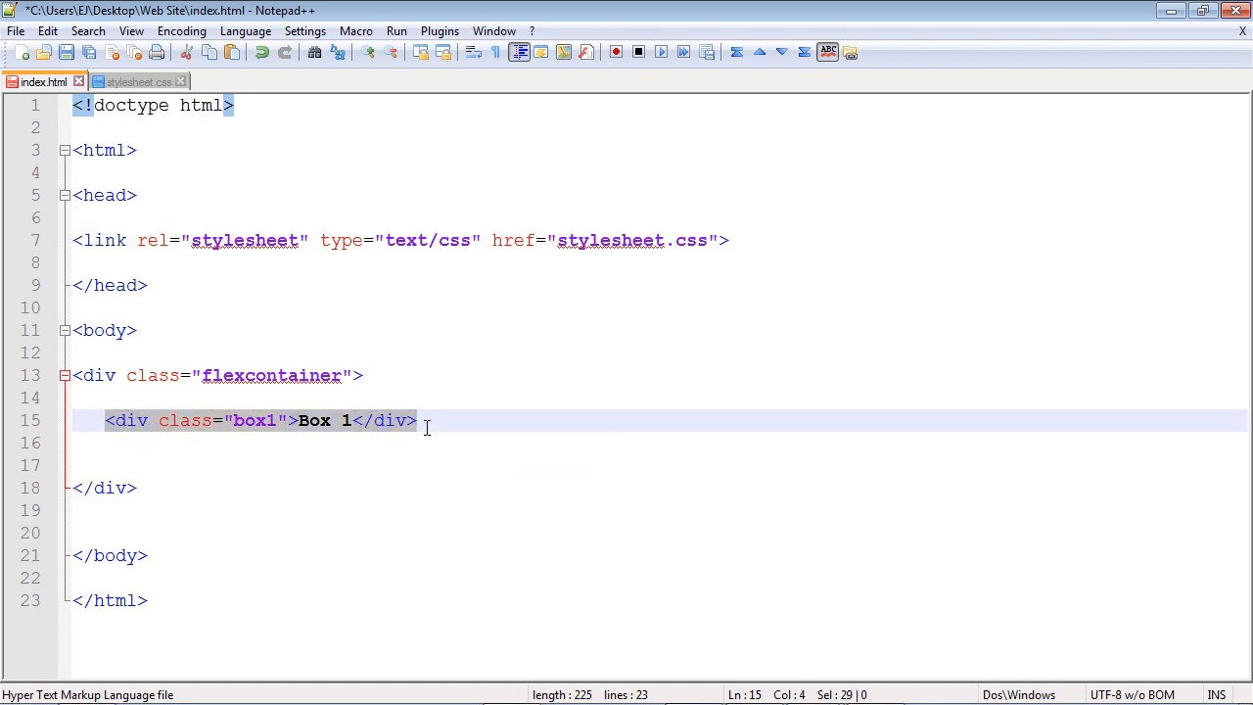
pyautogui.write('<div class="box1">Box 1</div>')
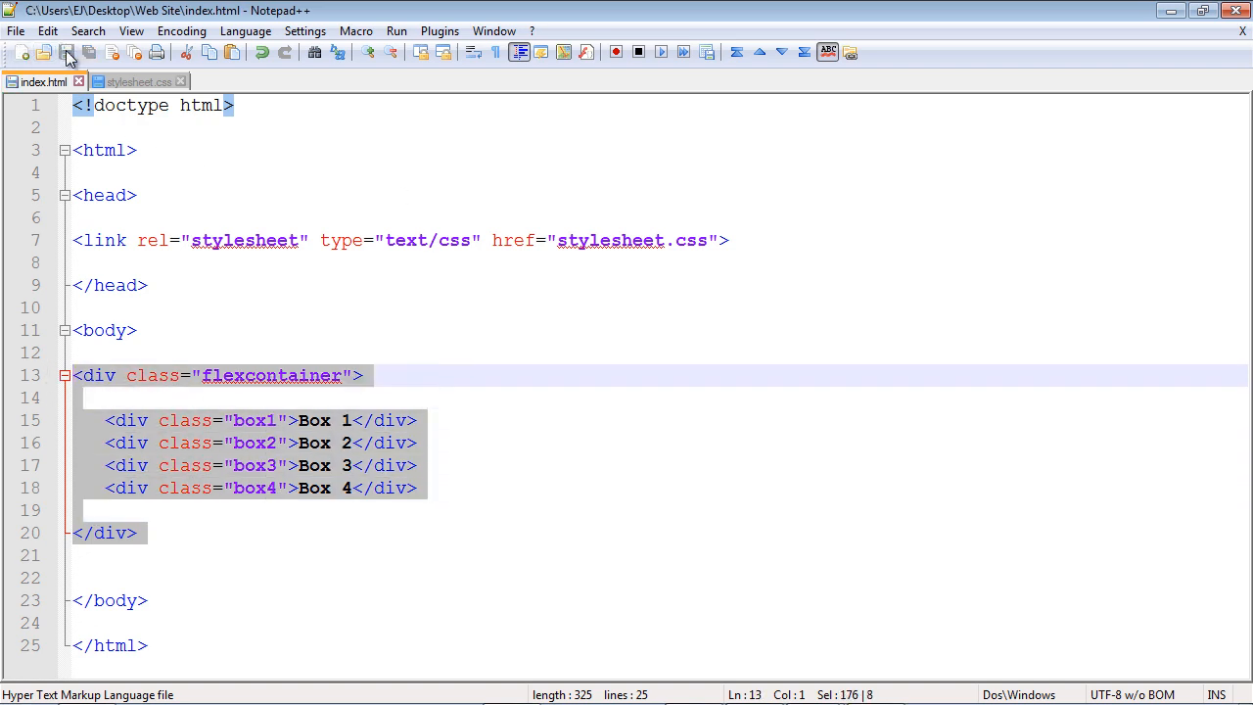
# In stylesheet.css, write a .flexcontainer rule with display: flex and duplicate the block
pyautogui.click(132, 82)
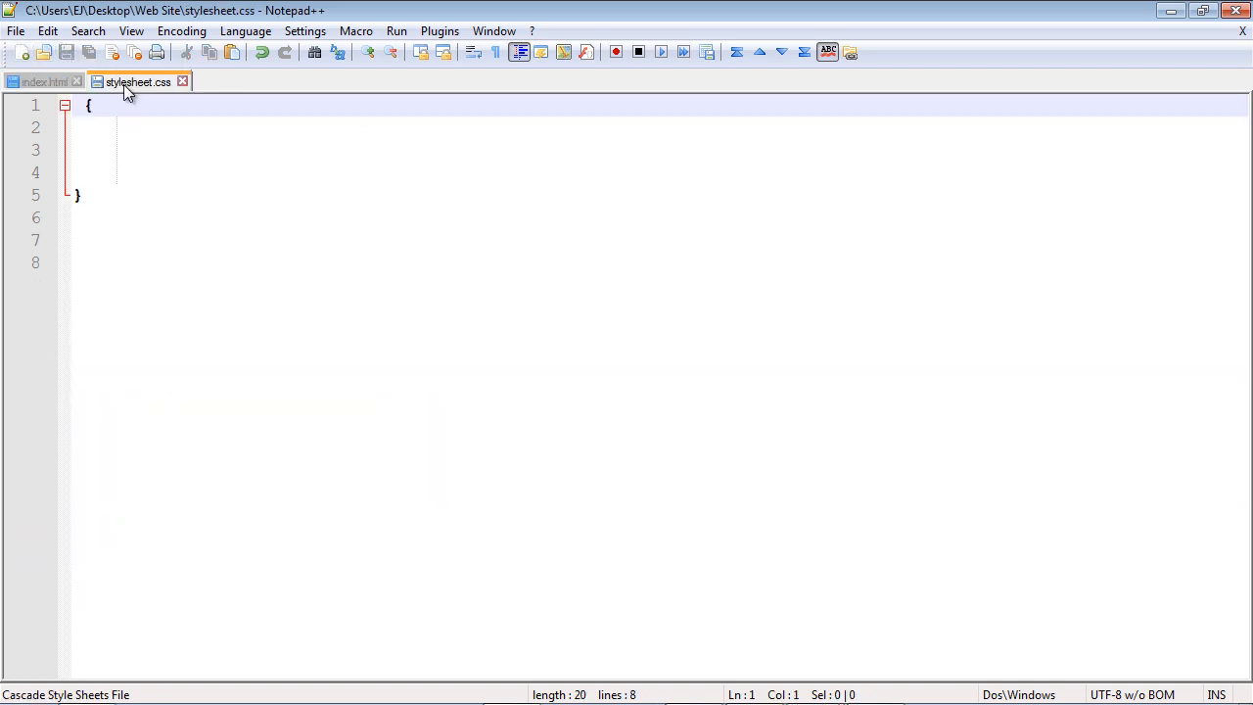
pyautogui.write('.fle')
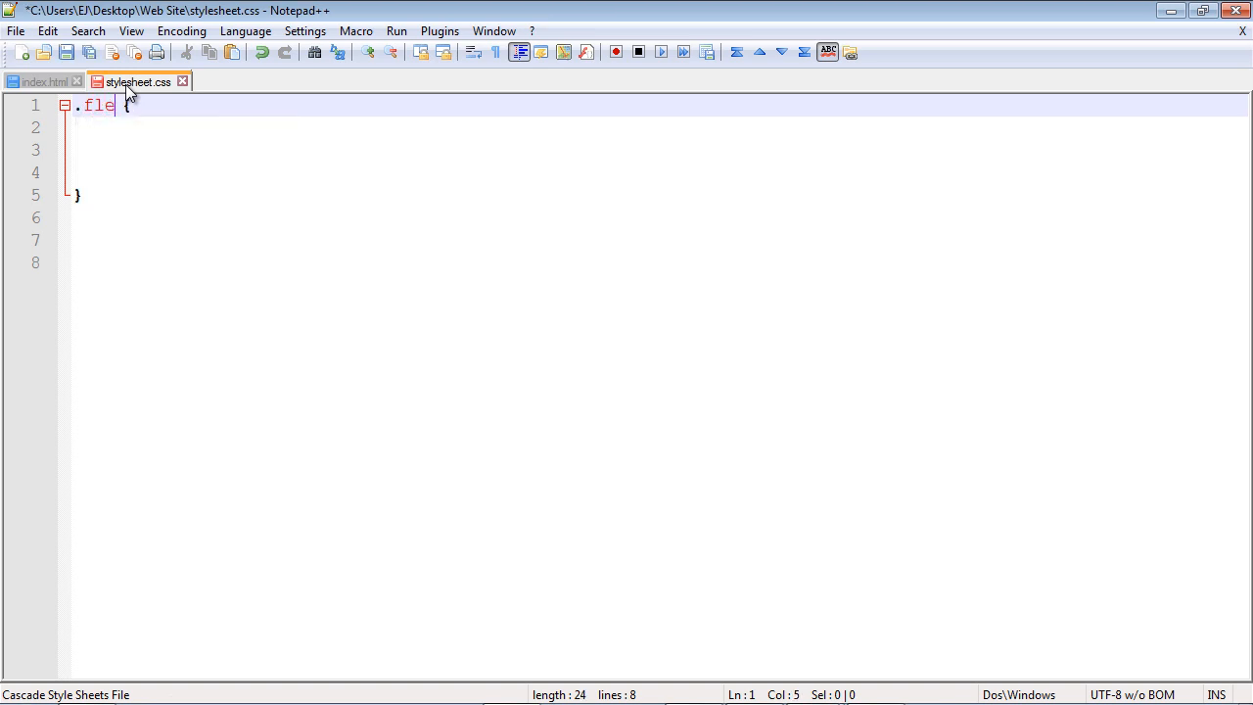
pyautogui.write('xcontainer')
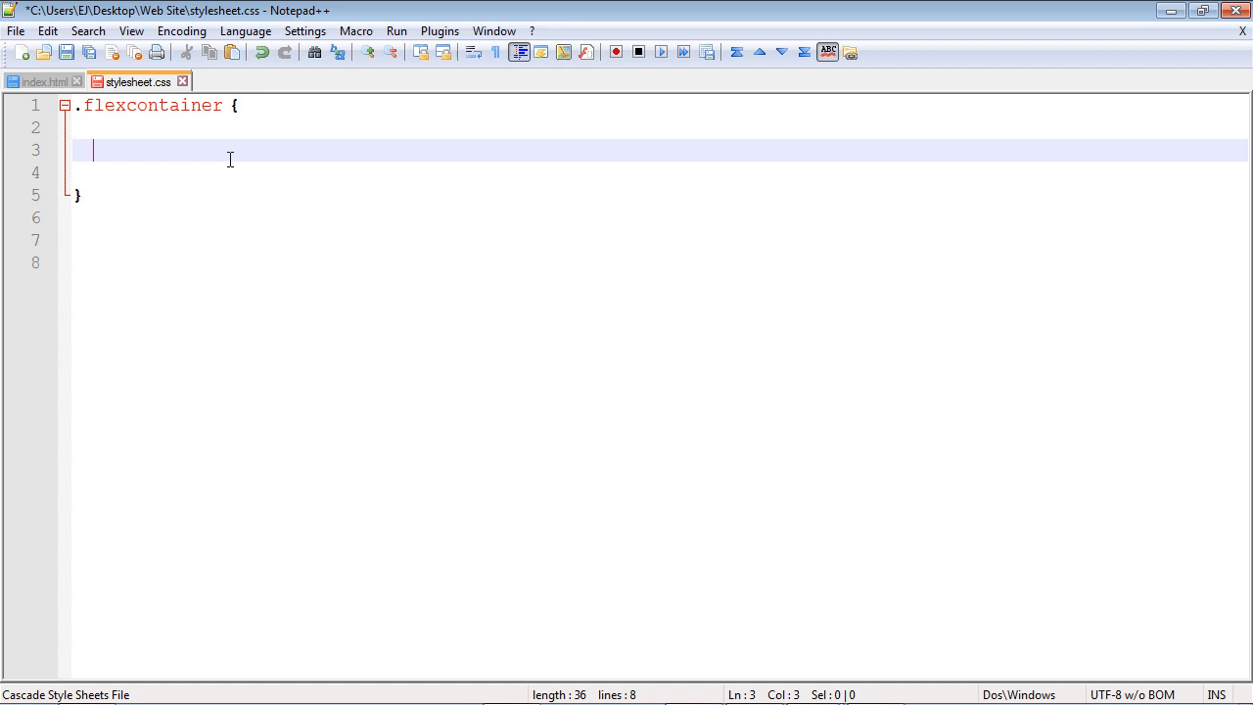
pyautogui.write('display:')
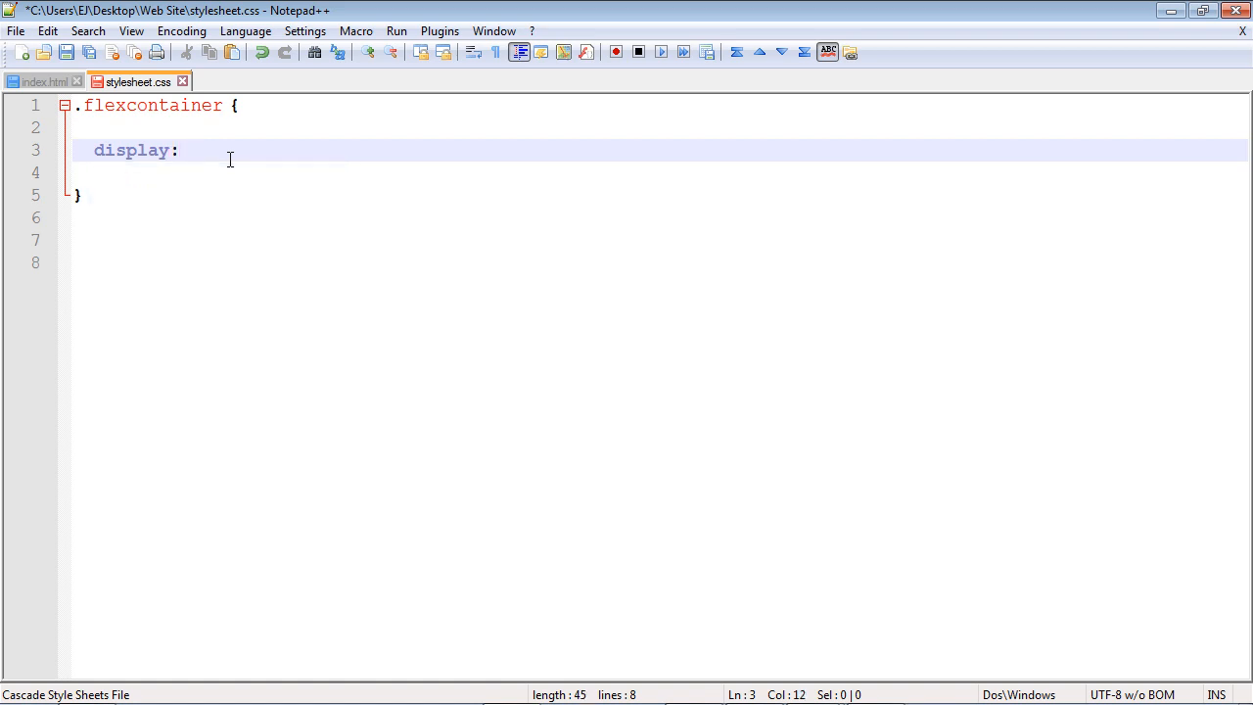
pyautogui.write('flex;')
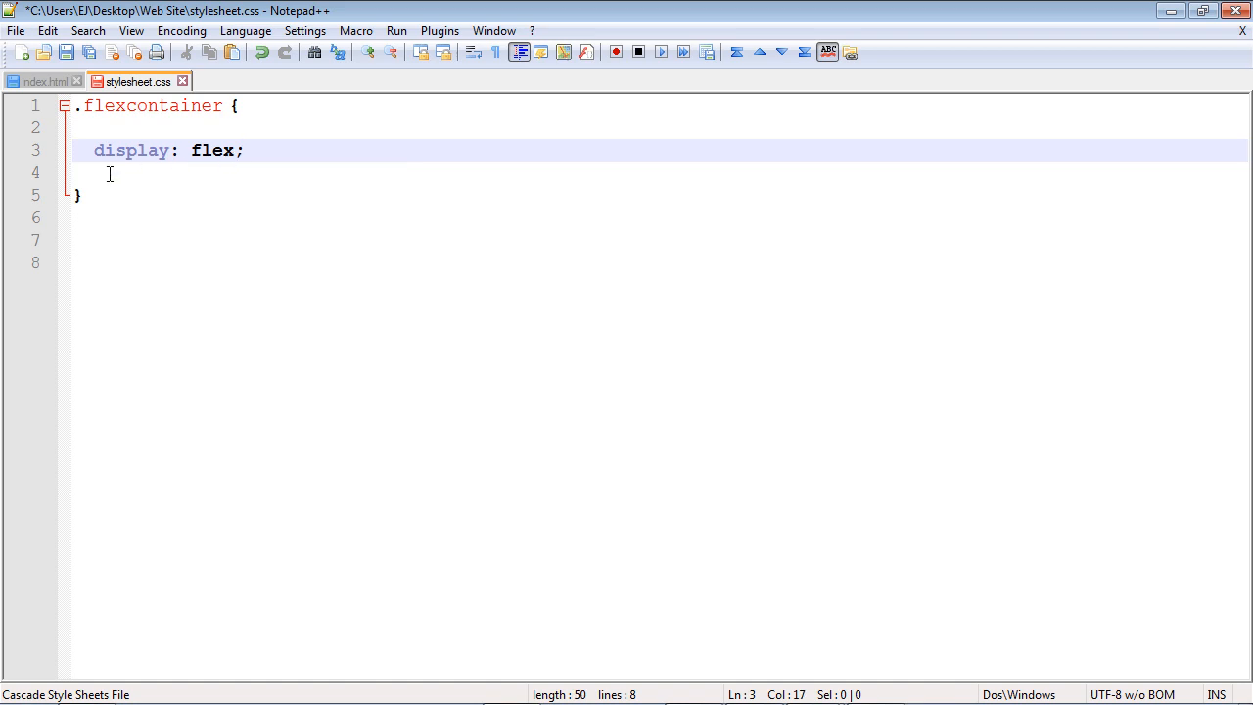
pyautogui.click(89, 154)
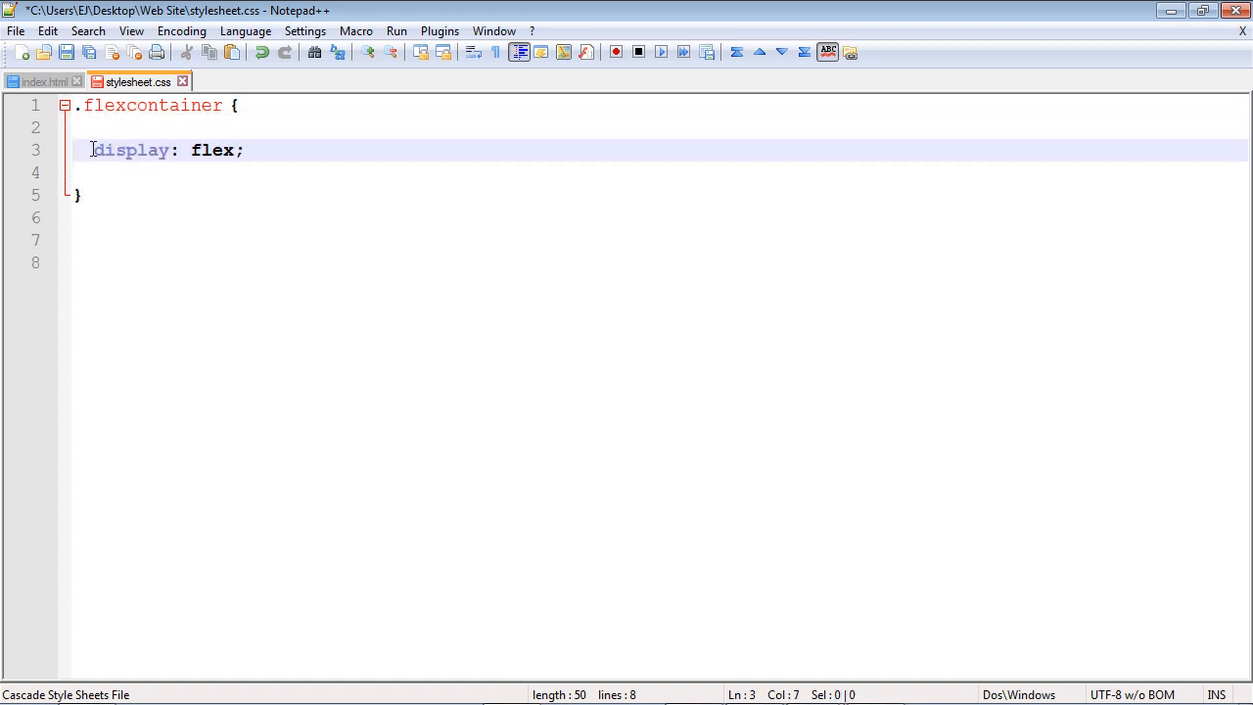
pyautogui.moveTo(92, 149); pyautogui.dragTo(242, 150)
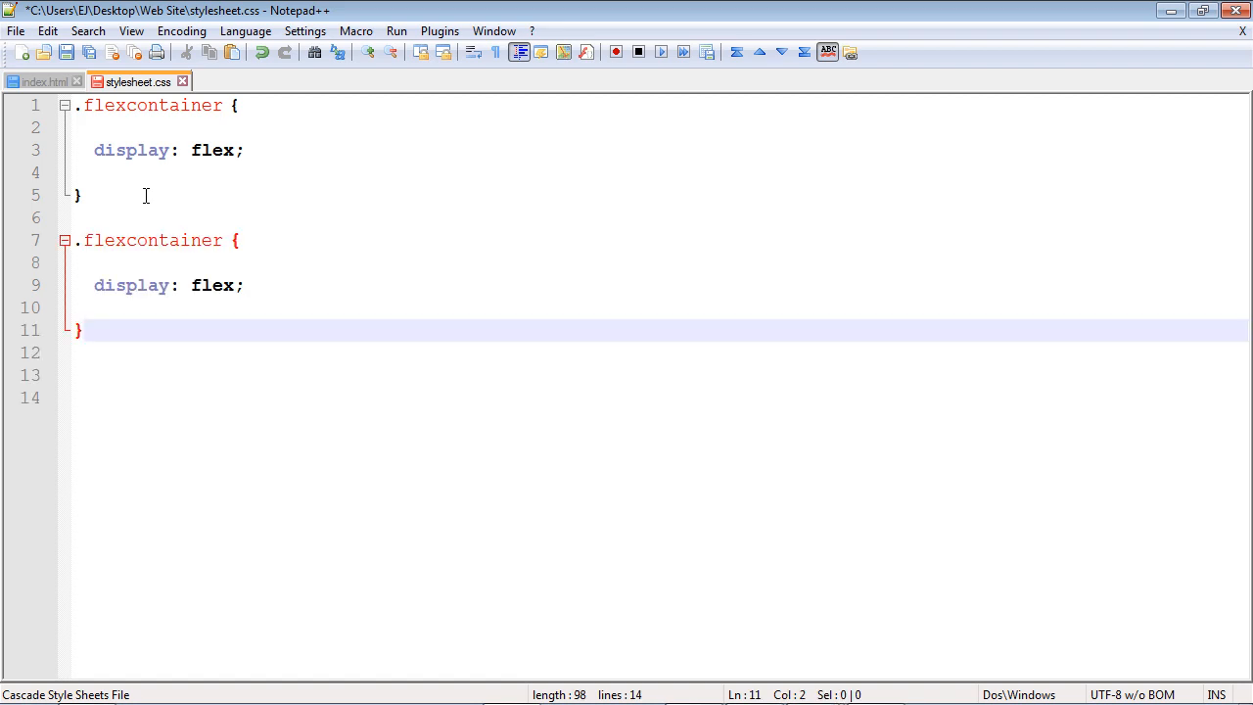
# Rename the duplicate rule to .box1 with darkgreen background, centred text and white colour
pyautogui.doubleClick(152, 240)
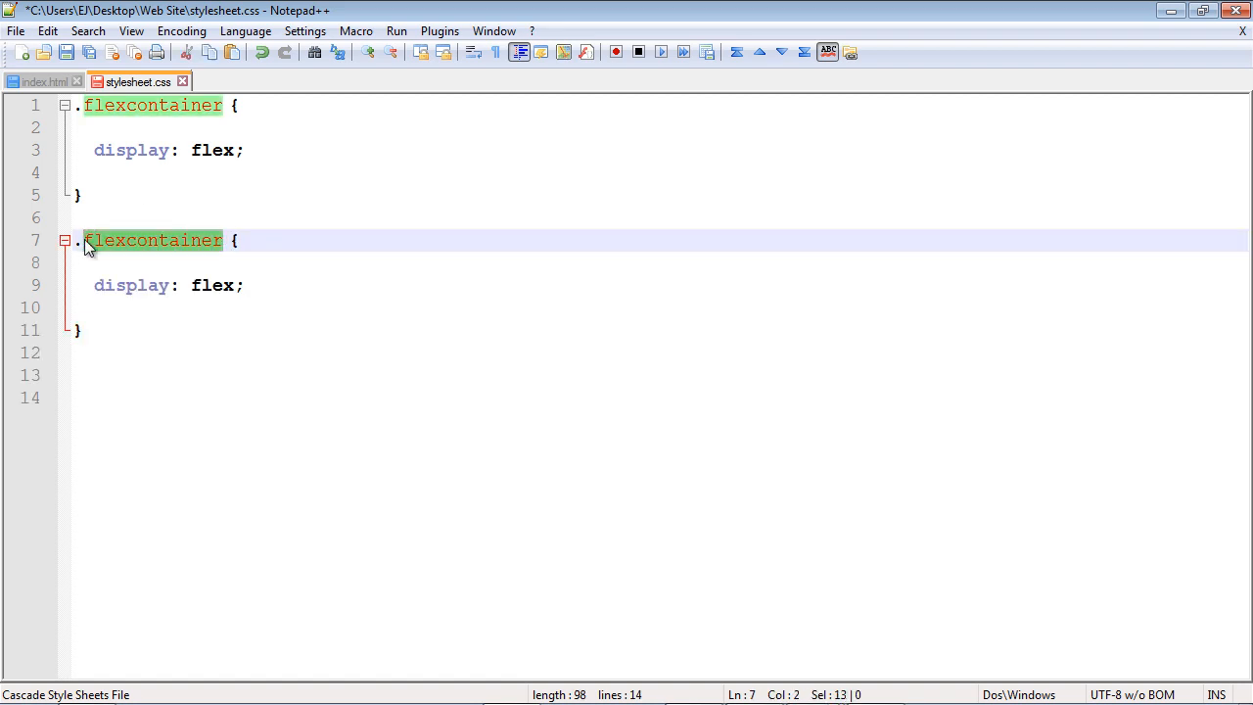
pyautogui.write('box1 {')
pyautogui.click(661, 285)
pyautogui.write('background-color')
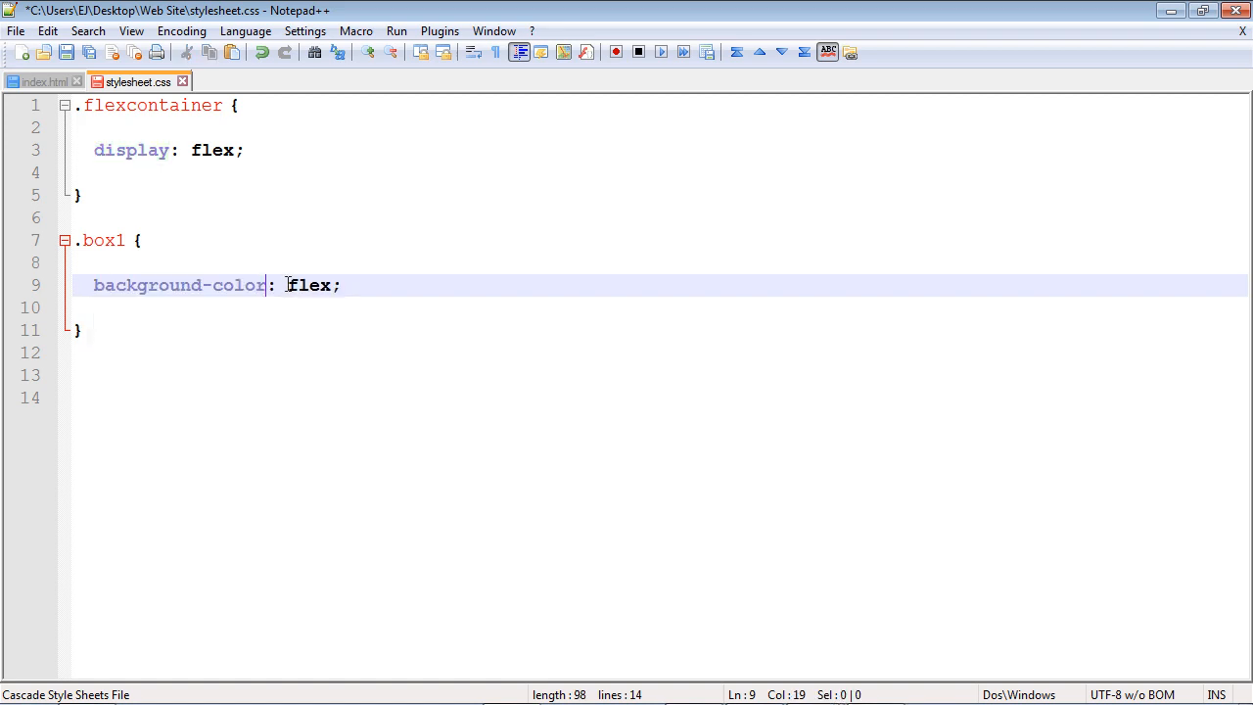
pyautogui.write('darkgreen')
pyautogui.write('t')
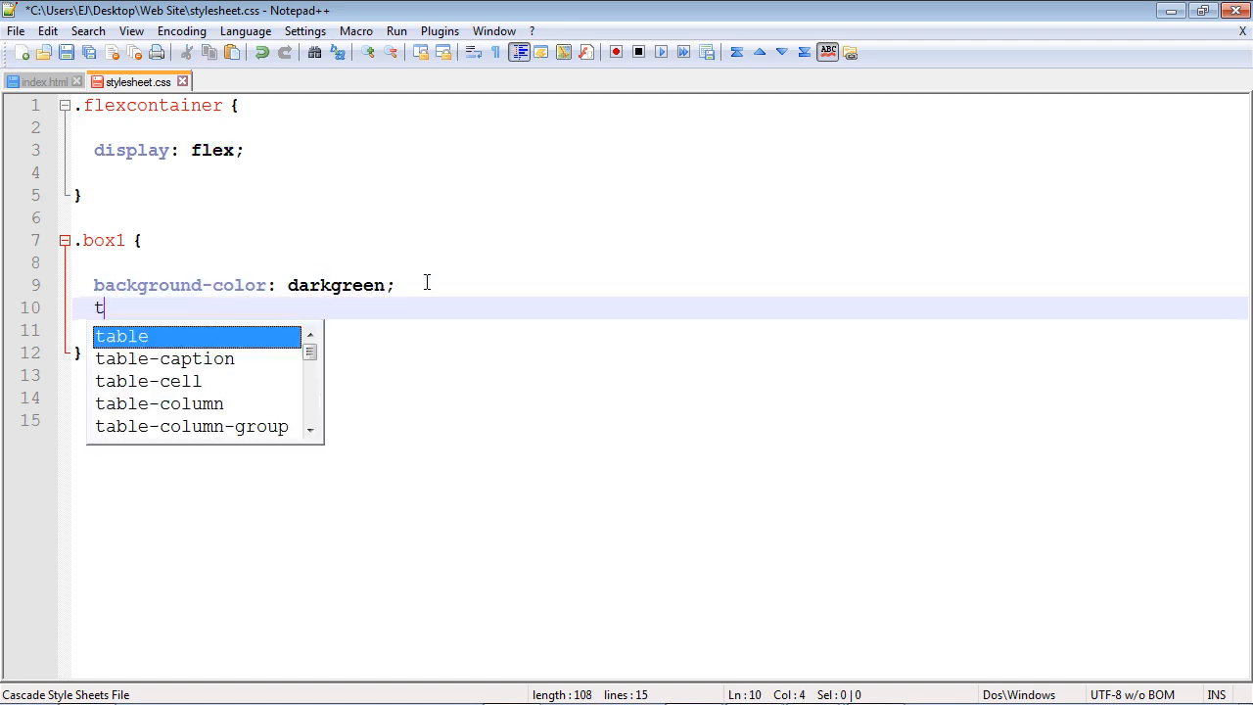
pyautogui.write('ext')
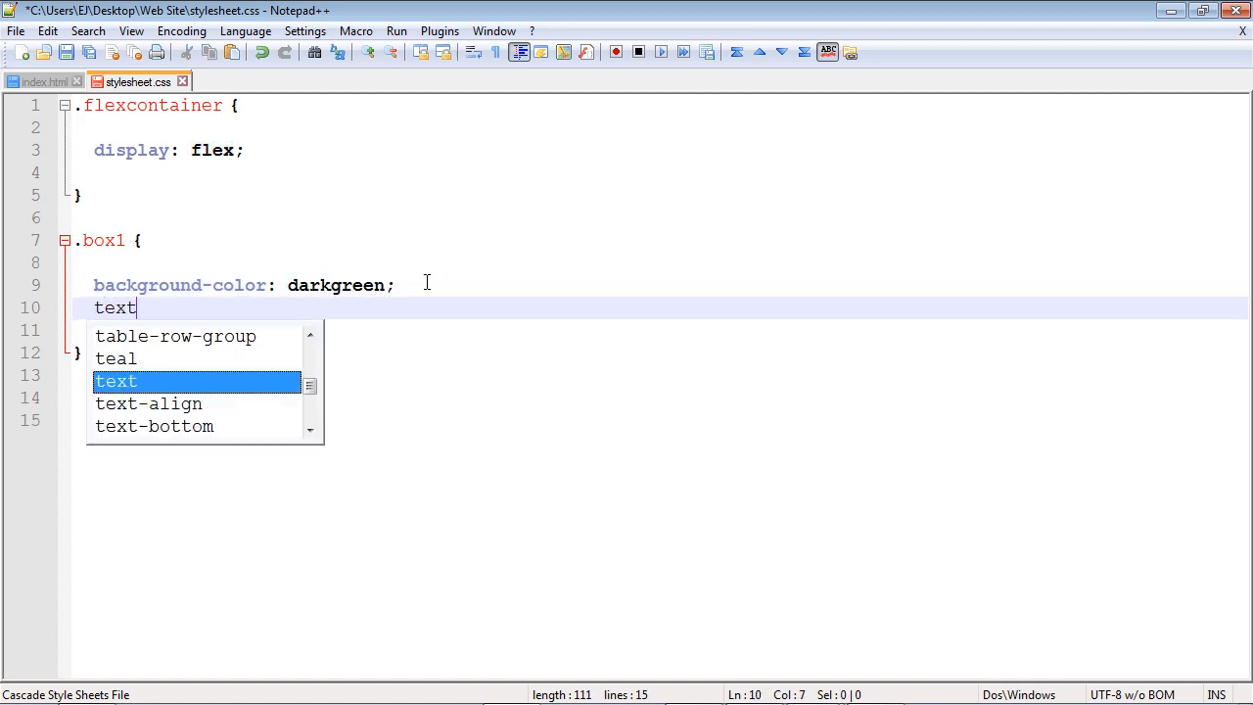
pyautogui.write('-align: center')
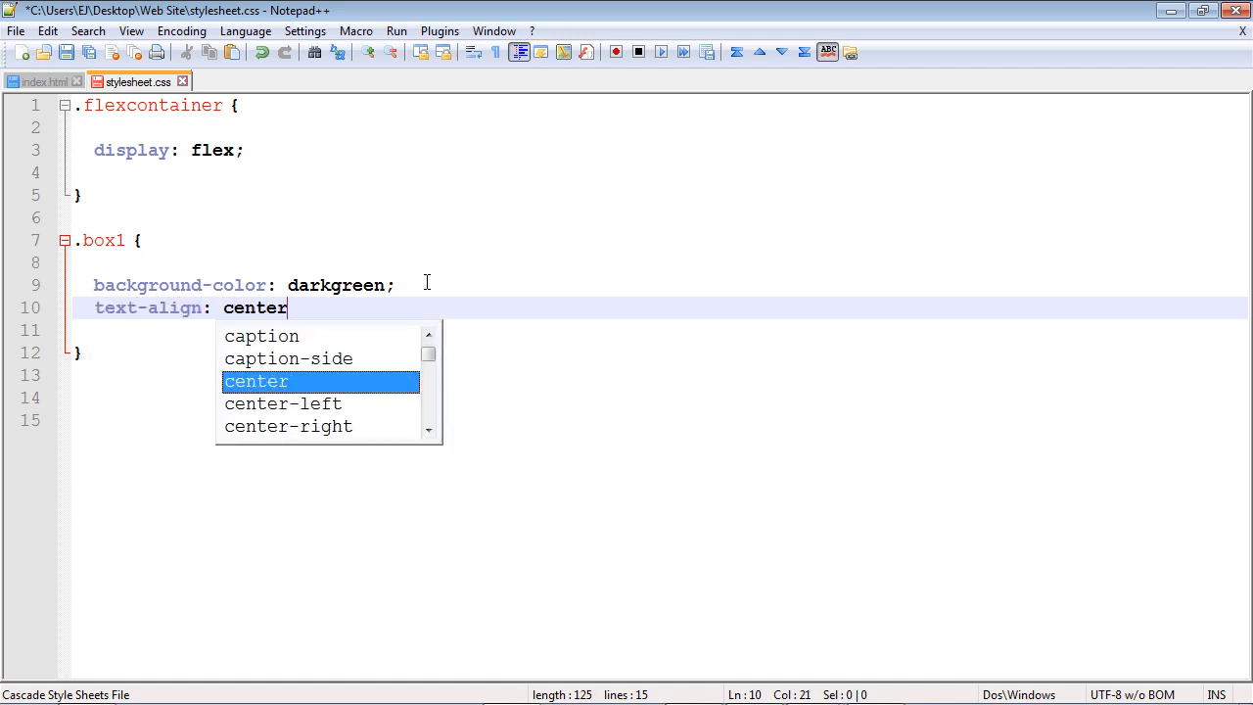
pyautogui.press('Enter')
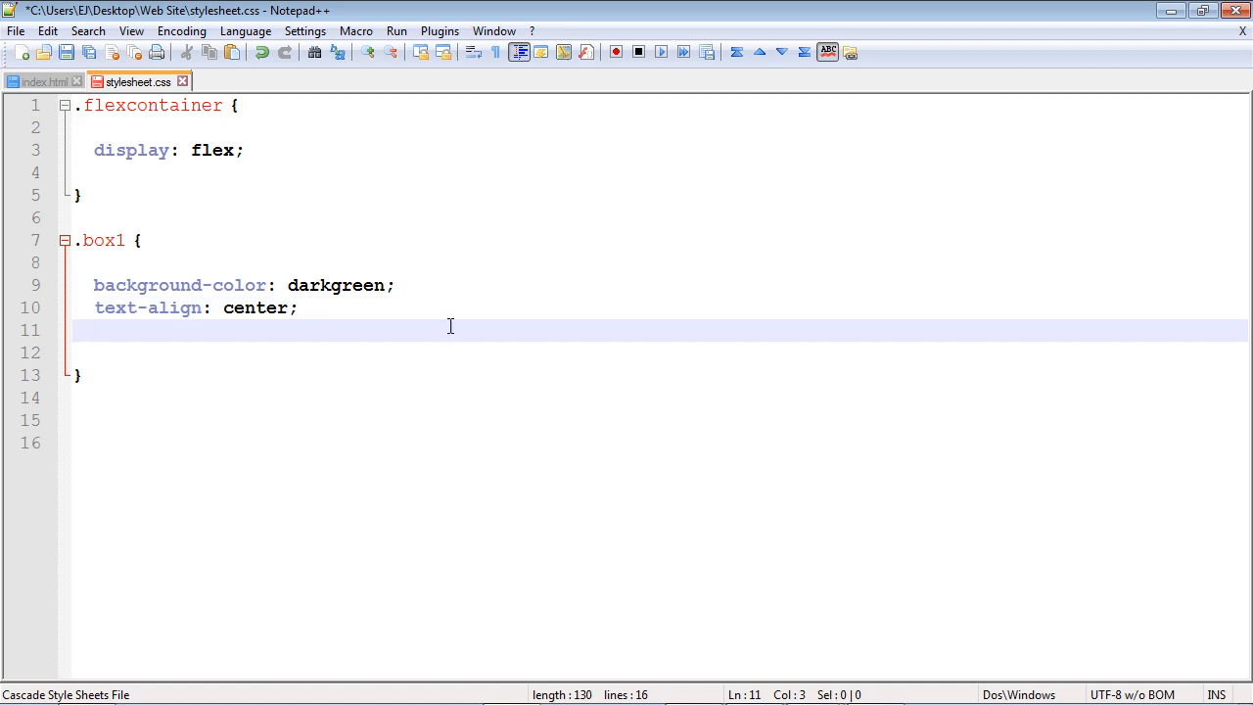
pyautogui.write('color:')
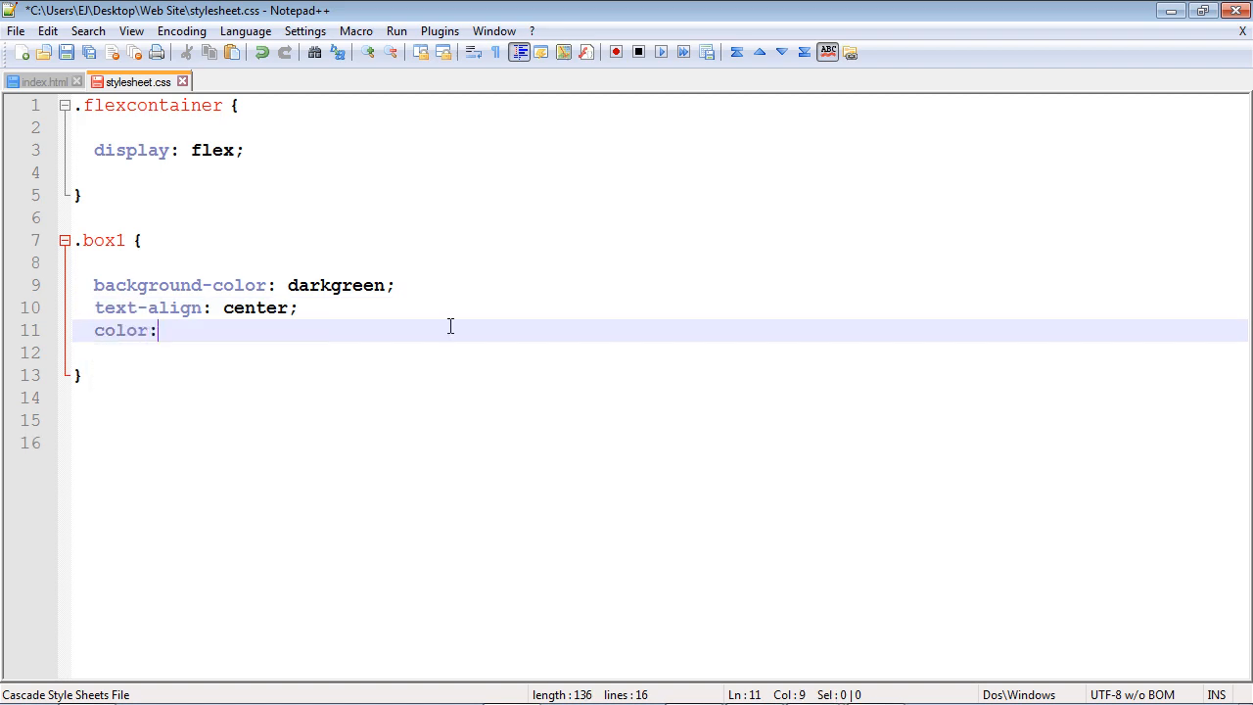
pyautogui.write('white;')
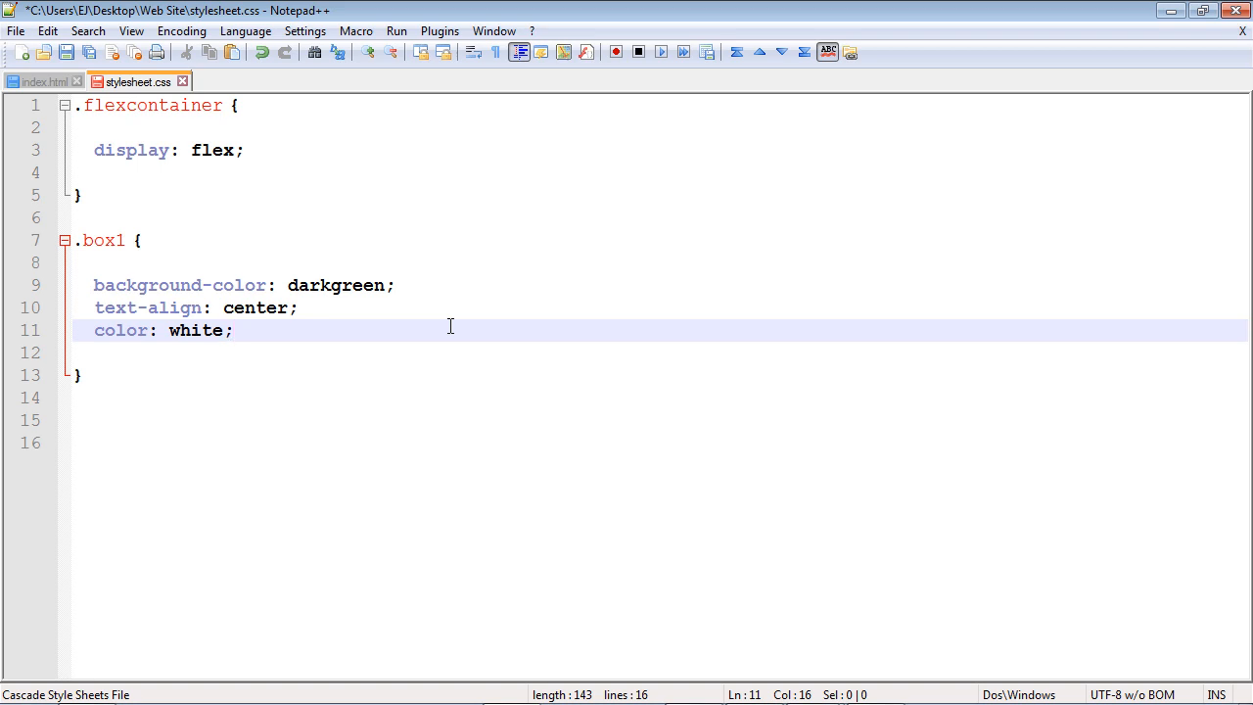
# Give .box1 100px width and height, 10px margin and 5px padding
pyautogui.write('width')
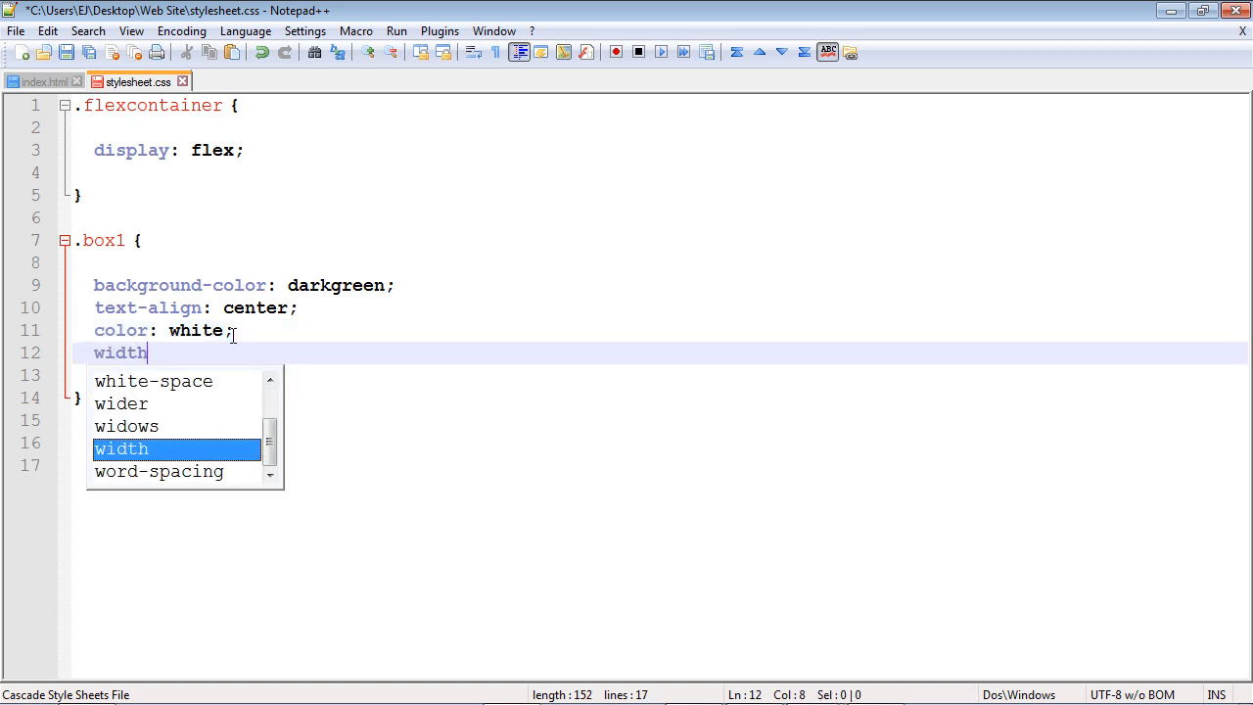
pyautogui.write(': 100px;')
pyautogui.click(661, 375)
pyautogui.write('height')
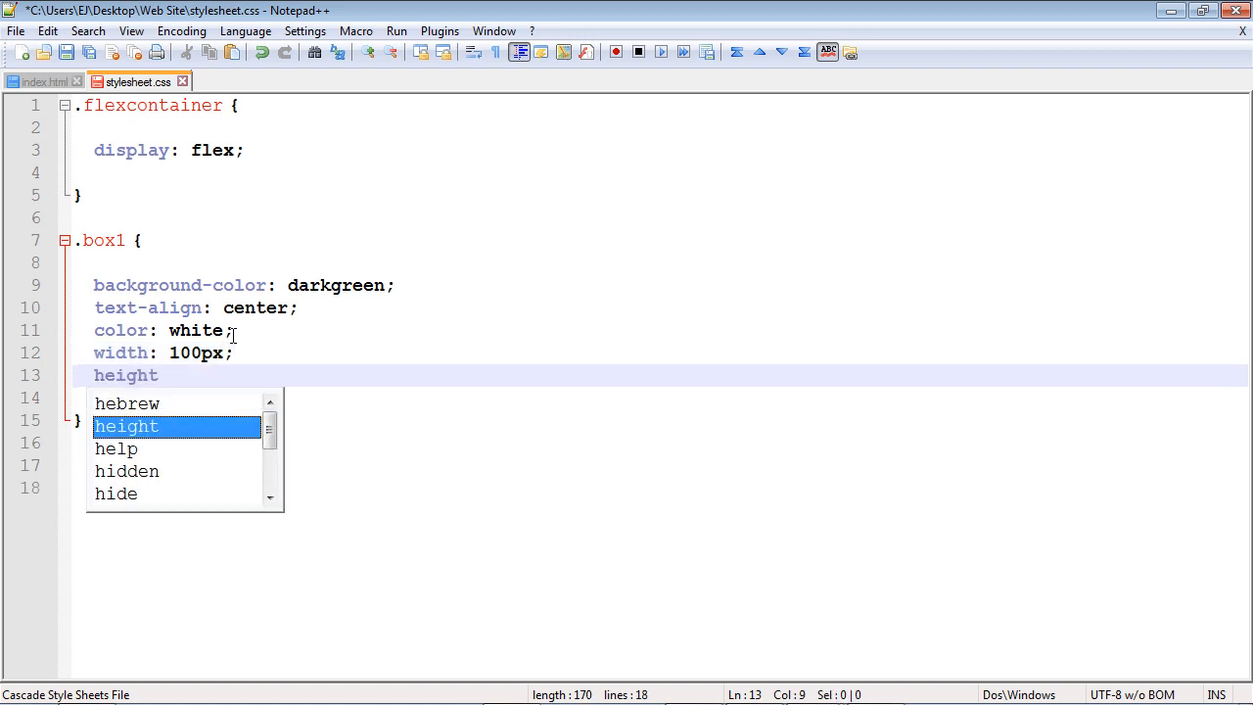
pyautogui.write(': 100px;')
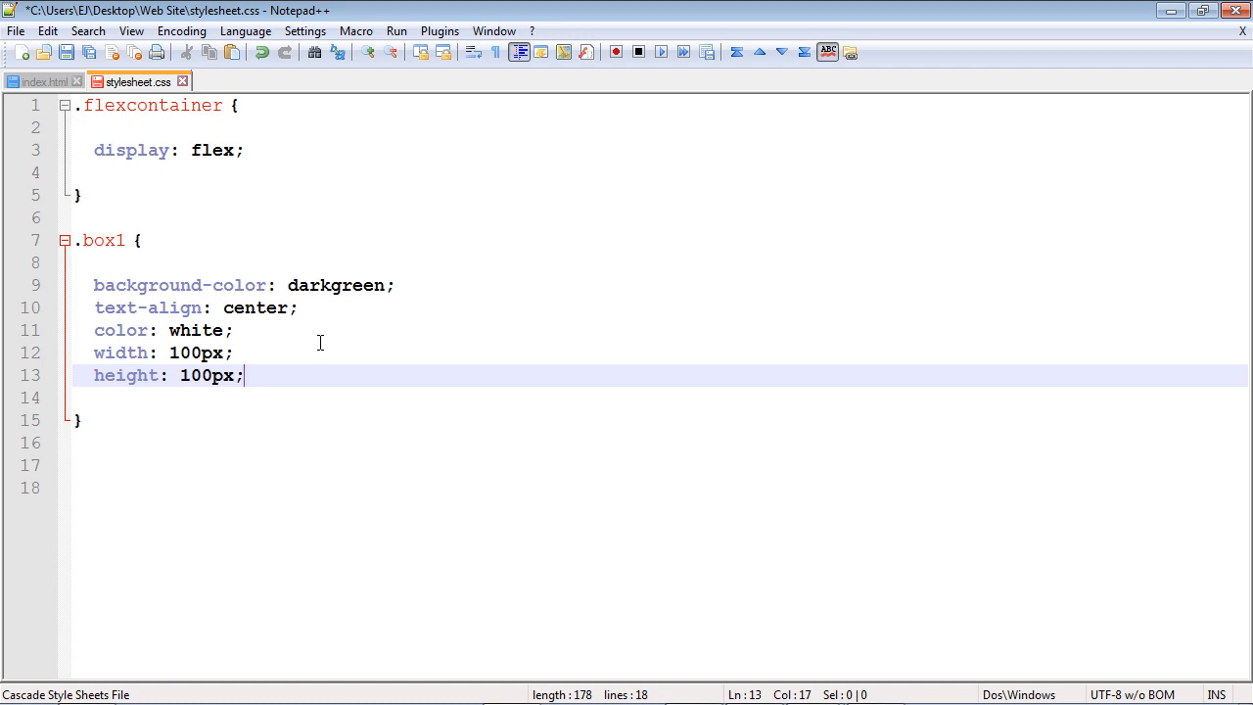
pyautogui.write('margin:')
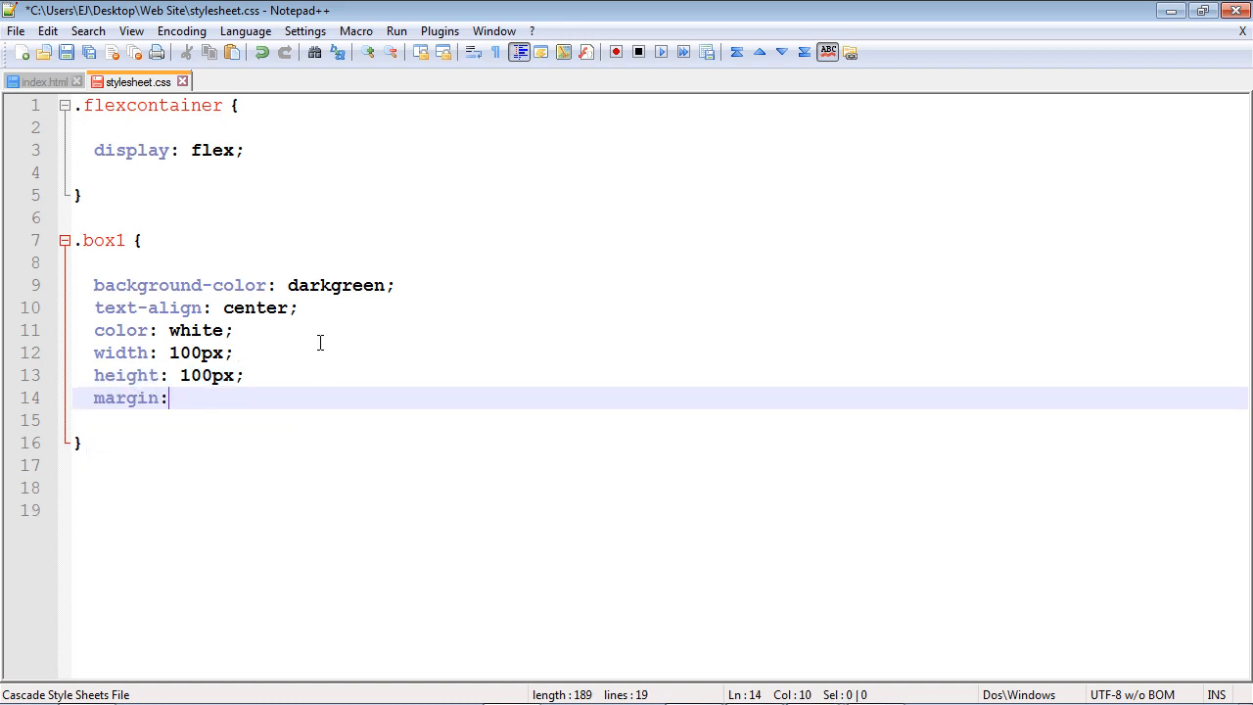
pyautogui.write('10px;')
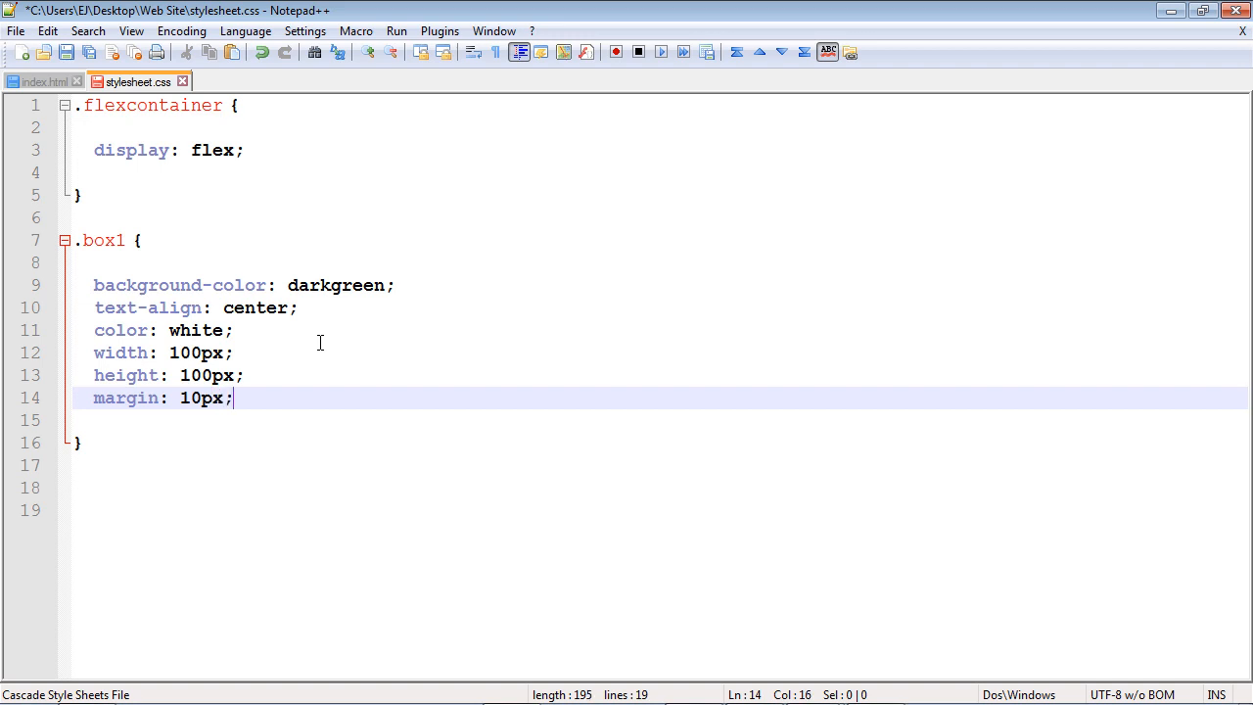
pyautogui.write('padding:')
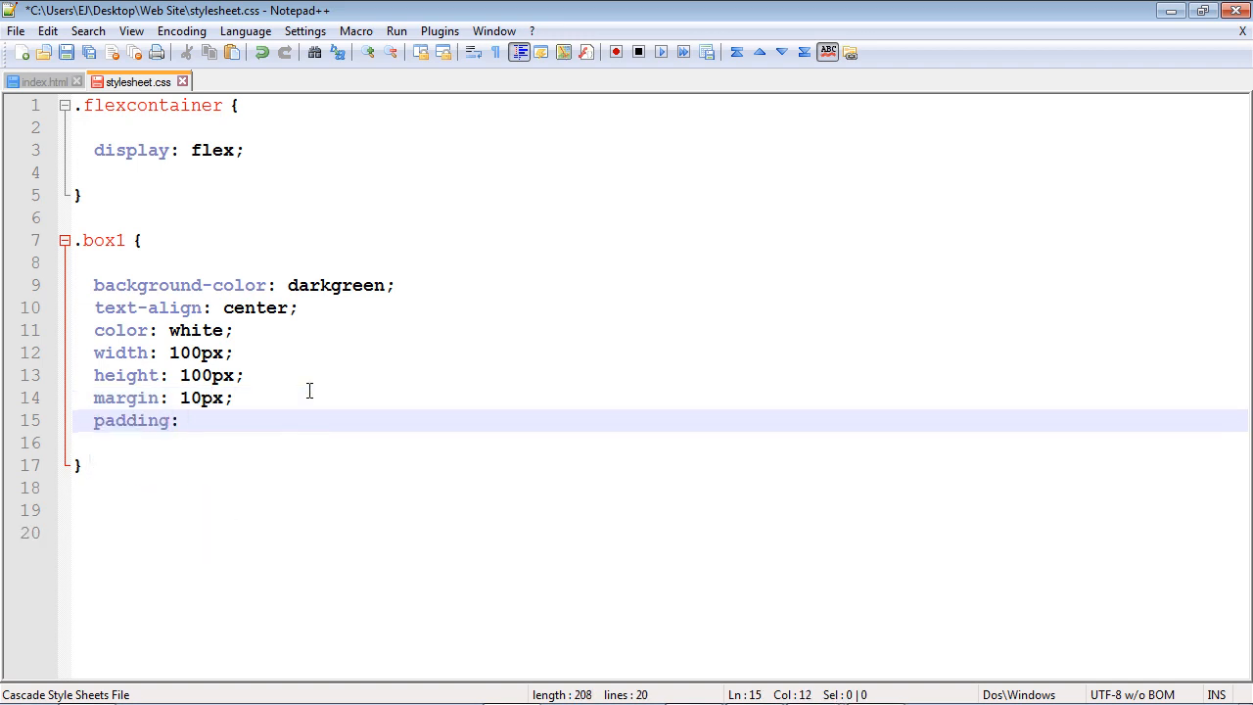
pyautogui.write('5px;')
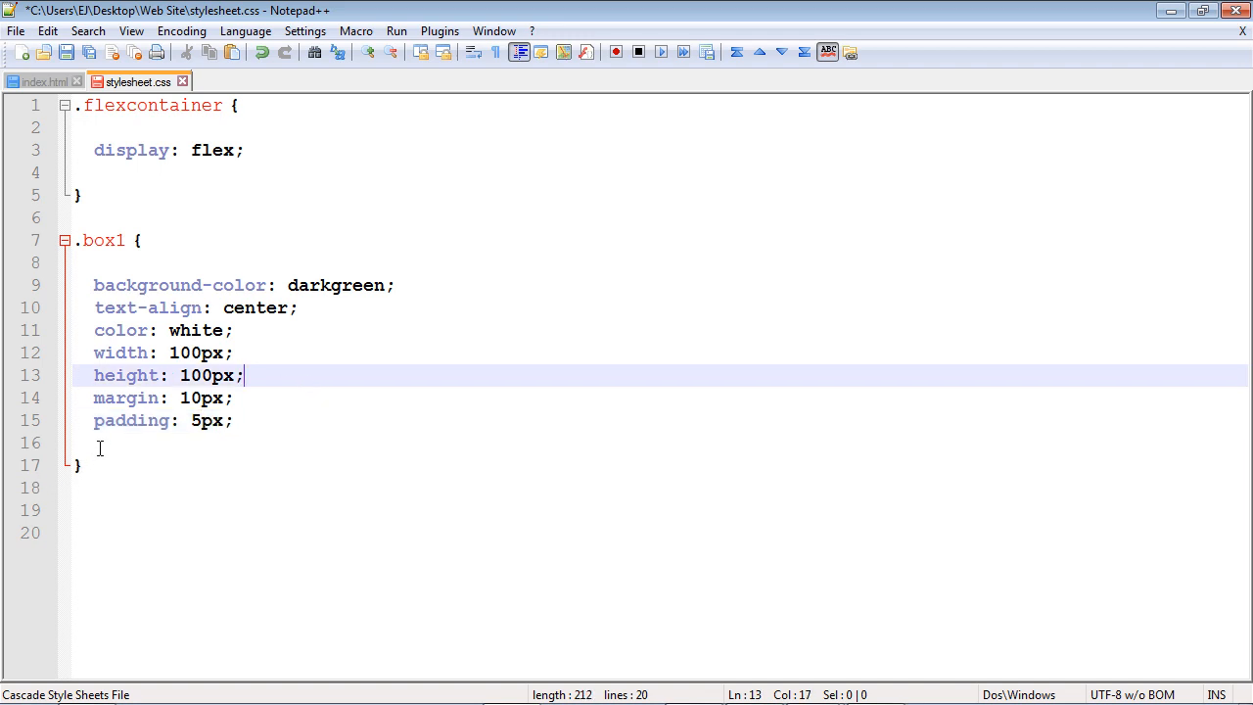
# Copy .box1 into .box2, .box3 and .box4 with blue, purple and black backgrounds
pyautogui.moveTo(94, 262); pyautogui.dragTo(94, 442)
pyautogui.write('.box2 {')
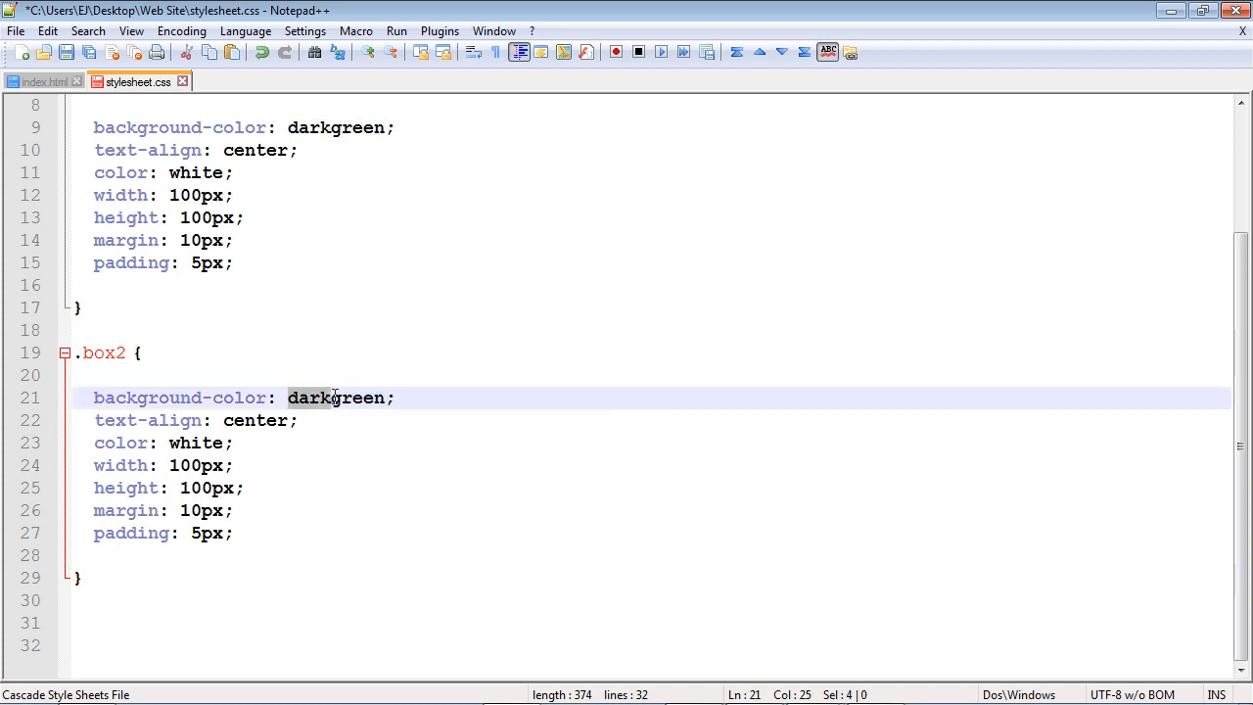
pyautogui.write('blue')
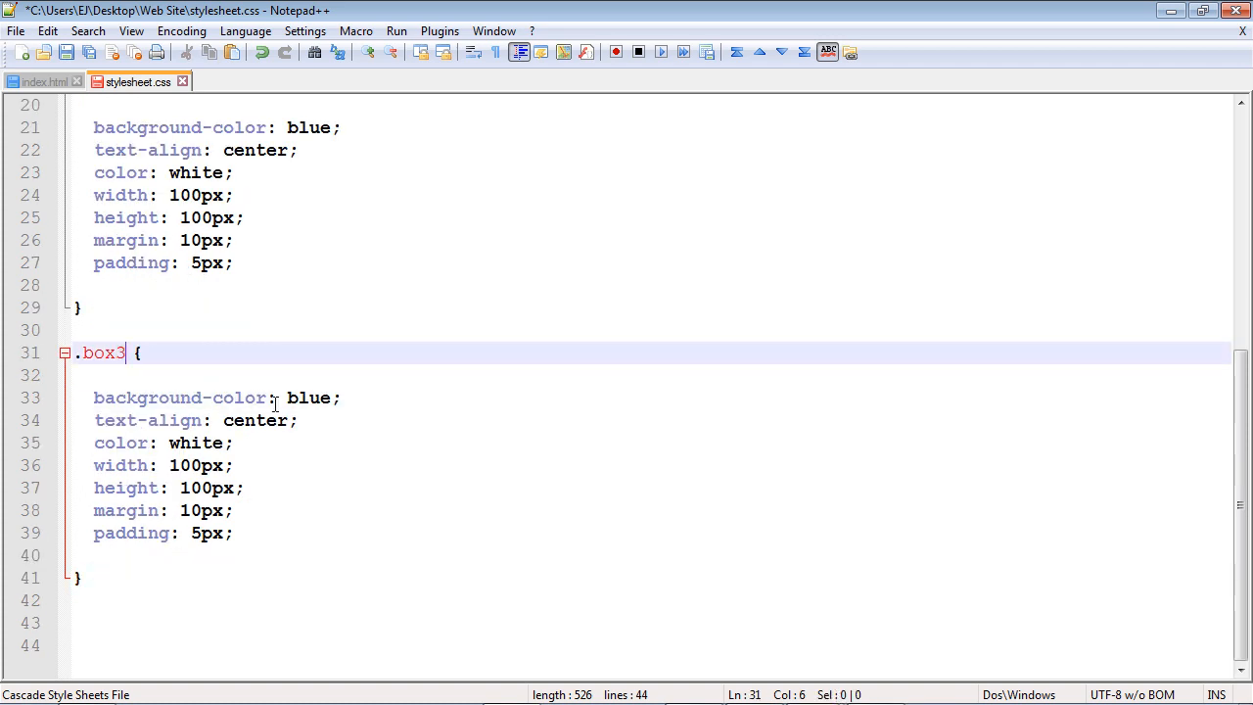
pyautogui.doubleClick(308, 398)
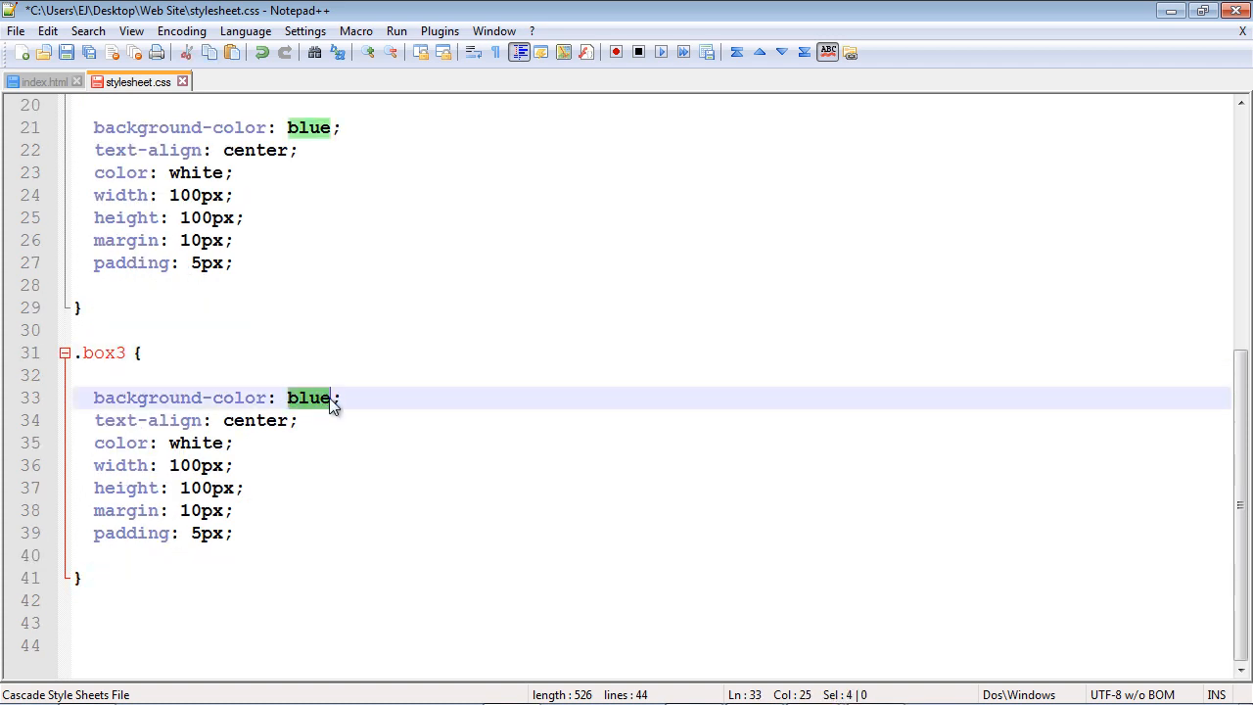
pyautogui.write('purple')
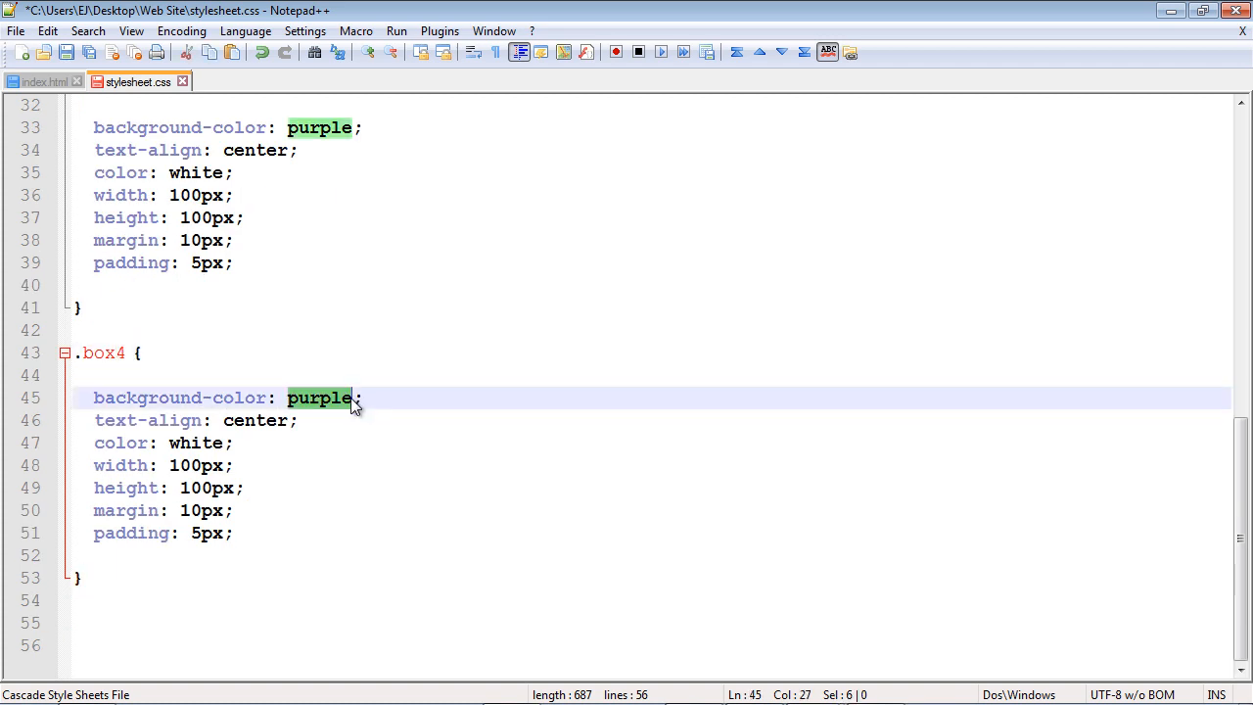
pyautogui.write('black')
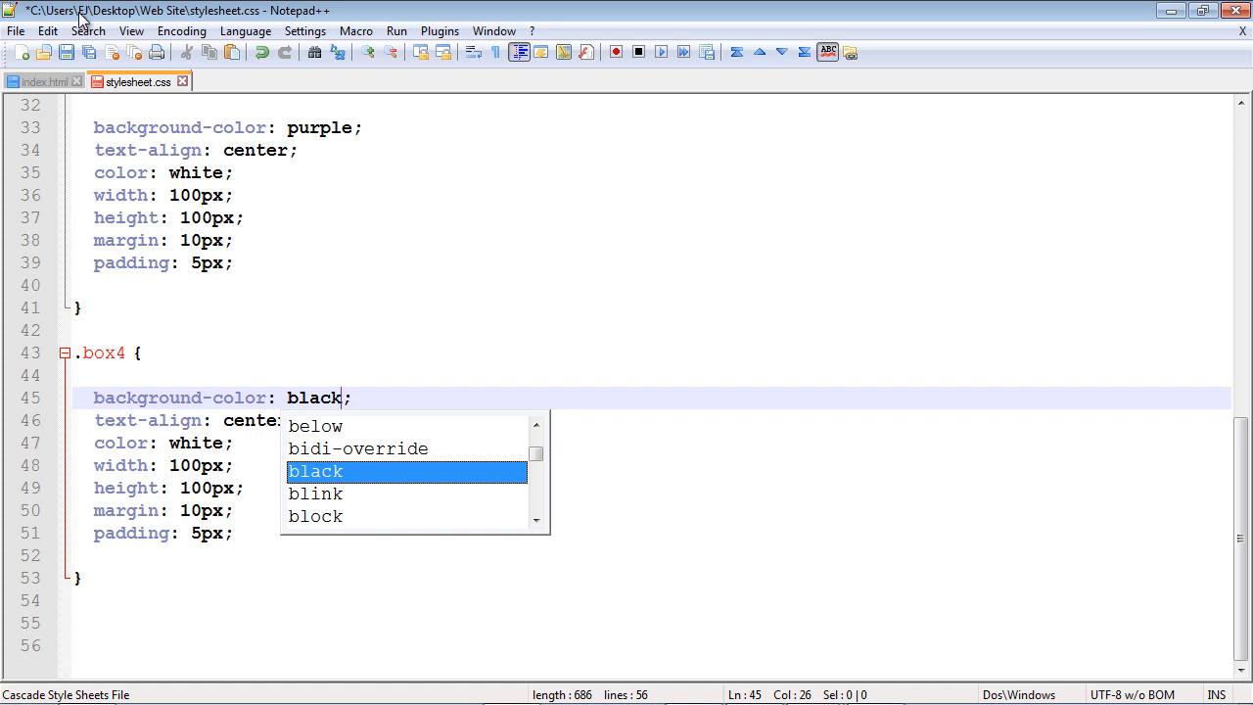
pyautogui.click(39, 81)
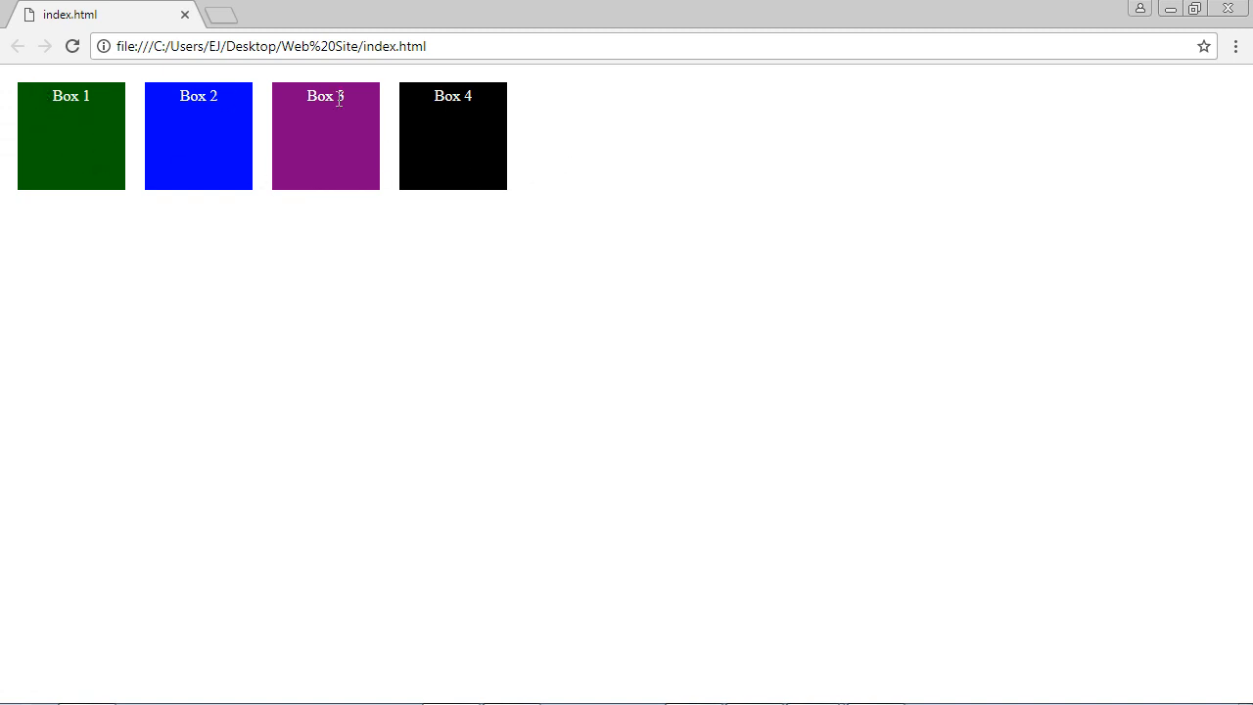
pyautogui.moveTo(529, 177)
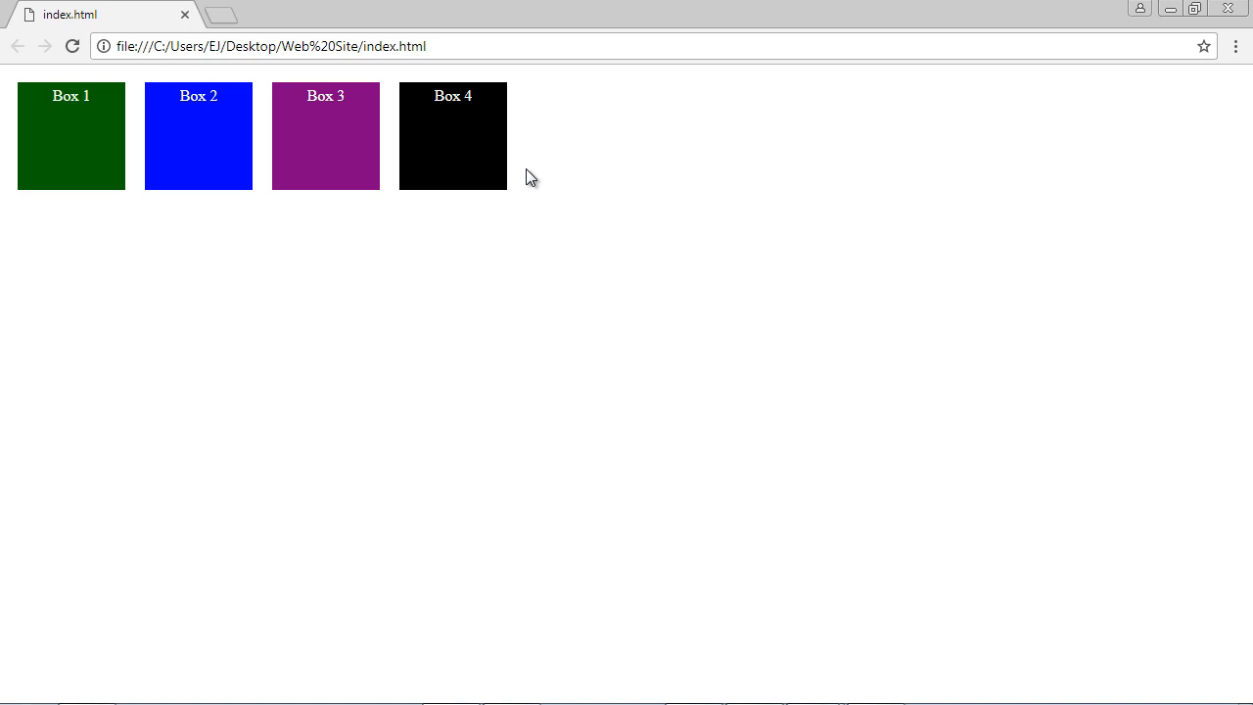
pyautogui.moveTo(305, 164)
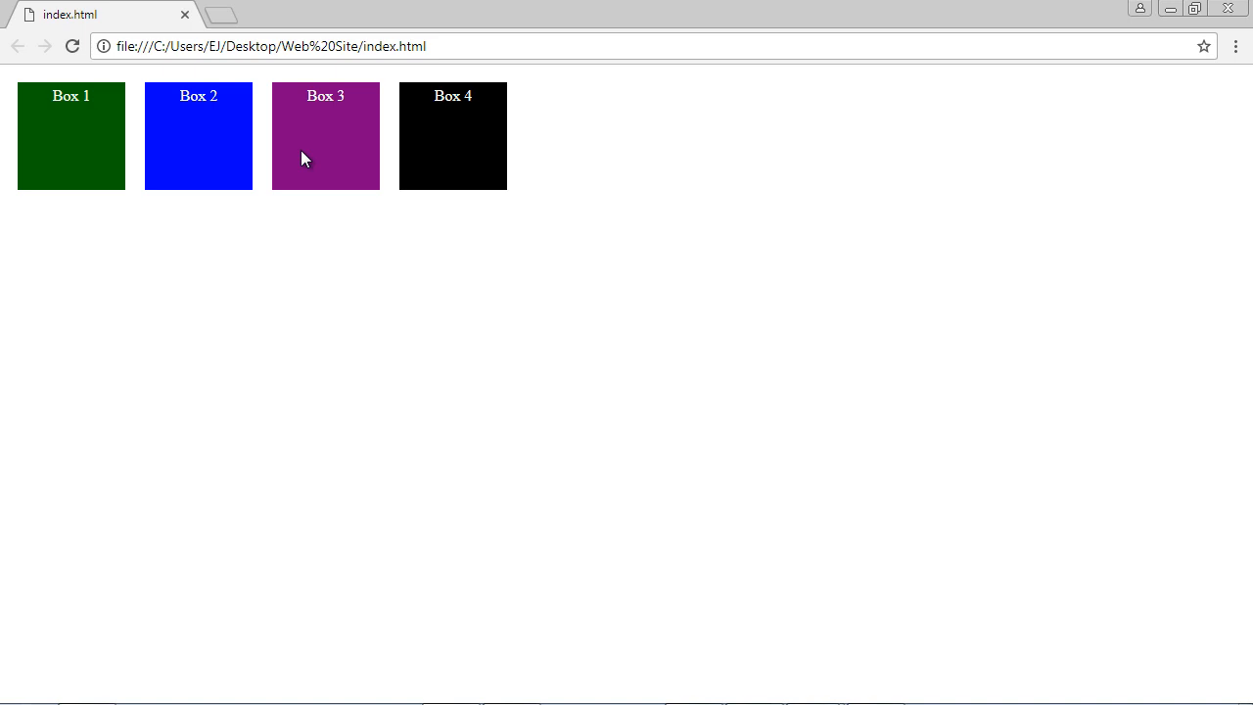
pyautogui.moveTo(309, 154)
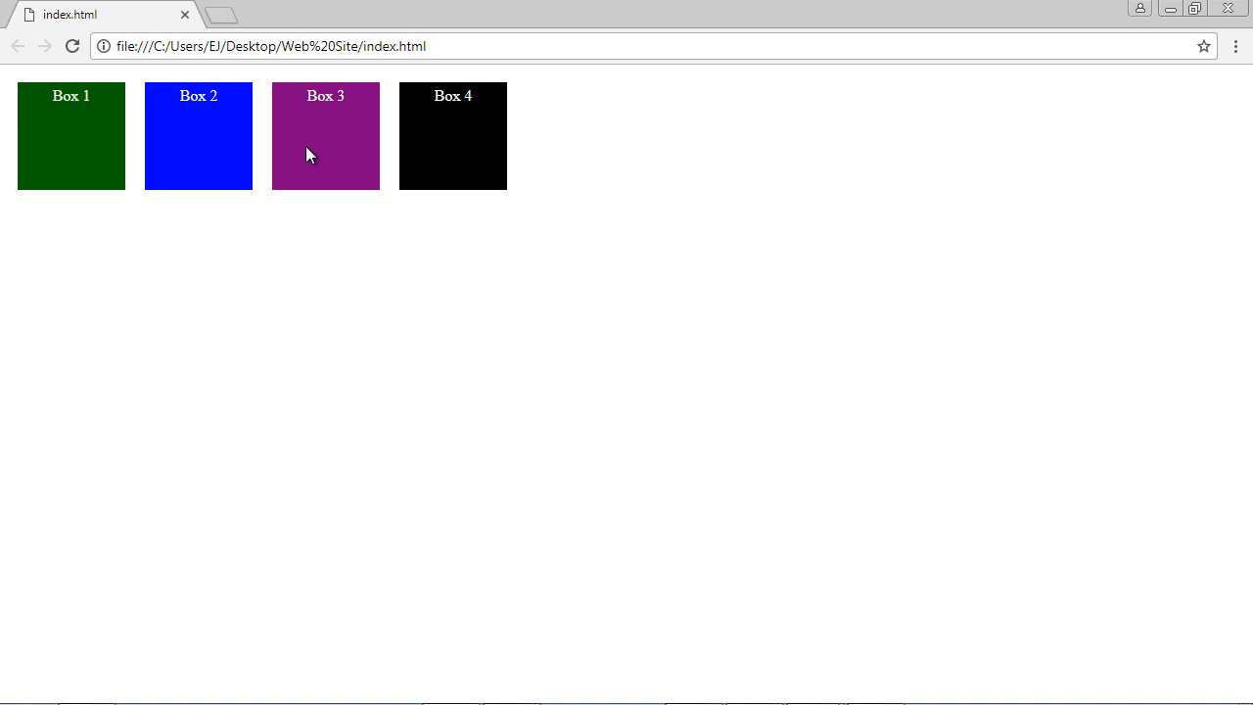